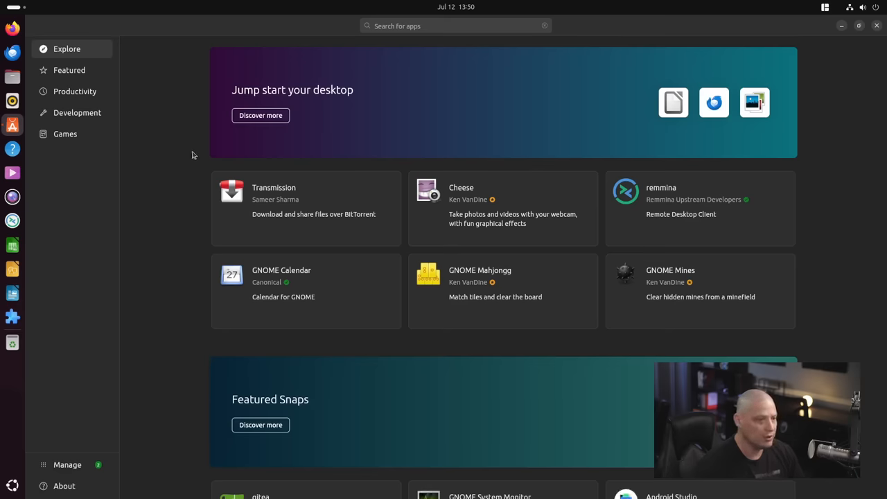
{"action": "mouse_move", "coordinate": [82, 469]}
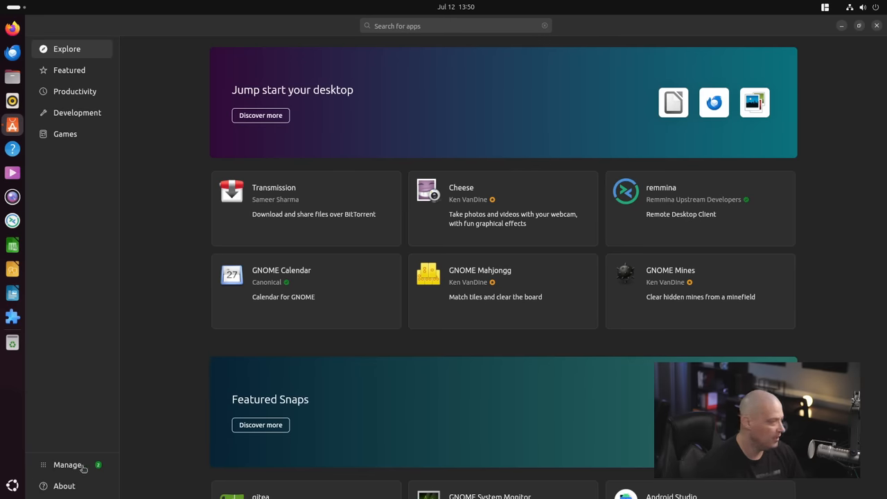
Step: Start Update all on the Manage page, cancel the password prompt and dismiss the error
{"action": "left_click", "coordinate": [66, 466]}
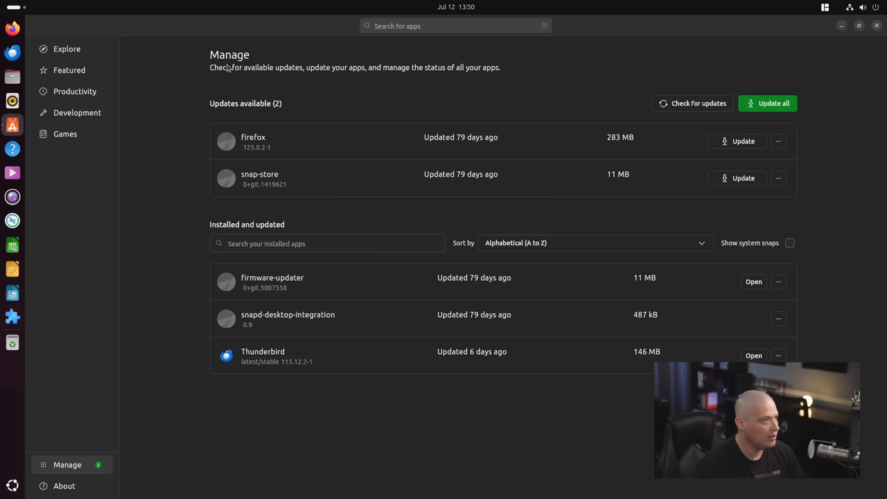
{"action": "left_click", "coordinate": [694, 103]}
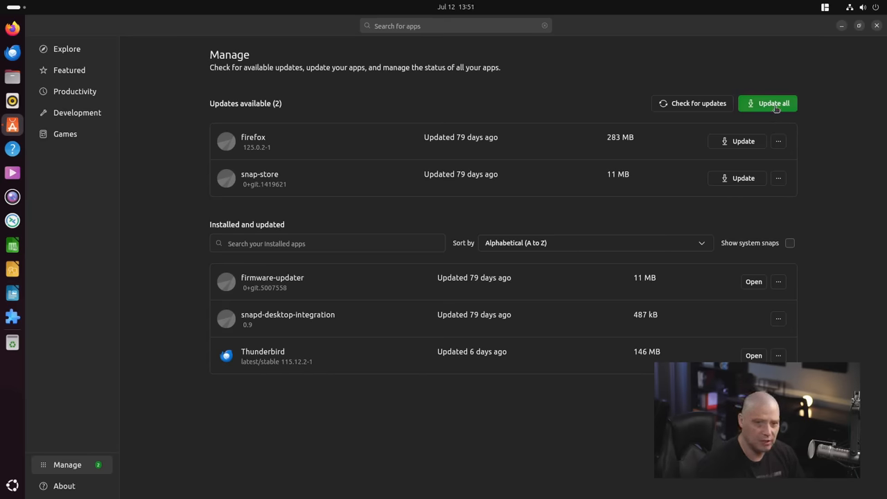
{"action": "left_click", "coordinate": [774, 103]}
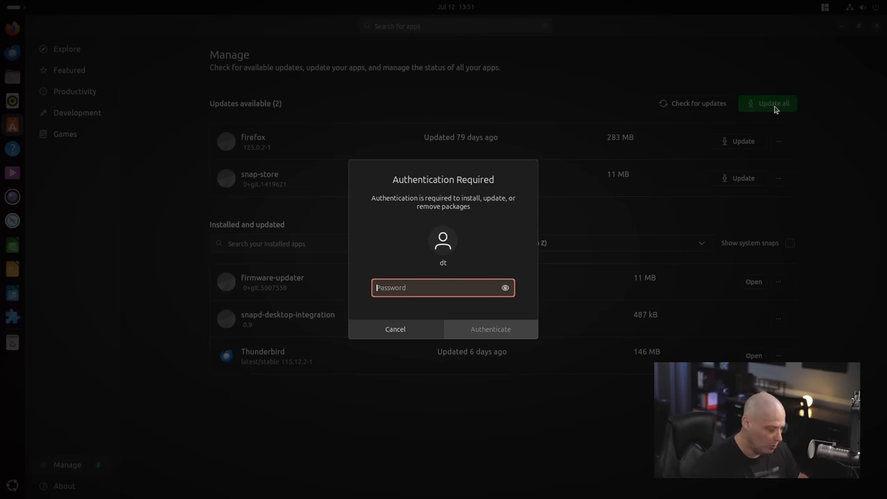
{"action": "left_click", "coordinate": [395, 328]}
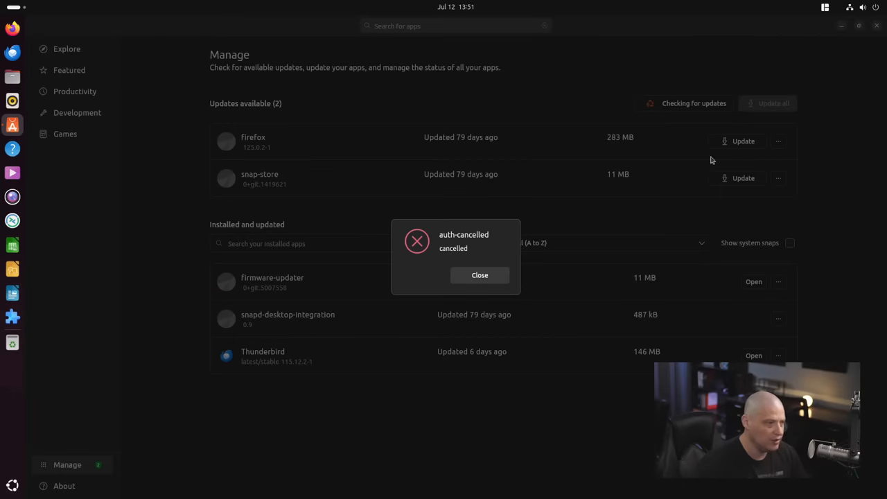
{"action": "left_click", "coordinate": [480, 275]}
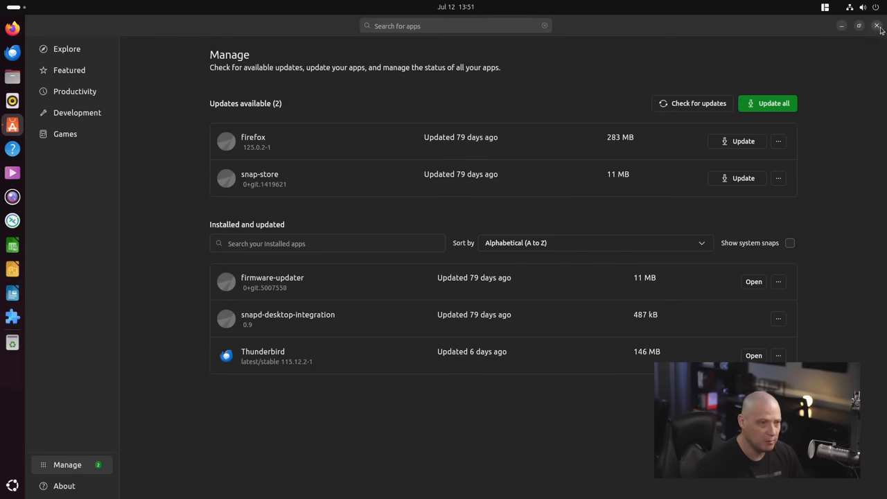
Step: Close the App Center window and return to the desktop
{"action": "left_click", "coordinate": [877, 25]}
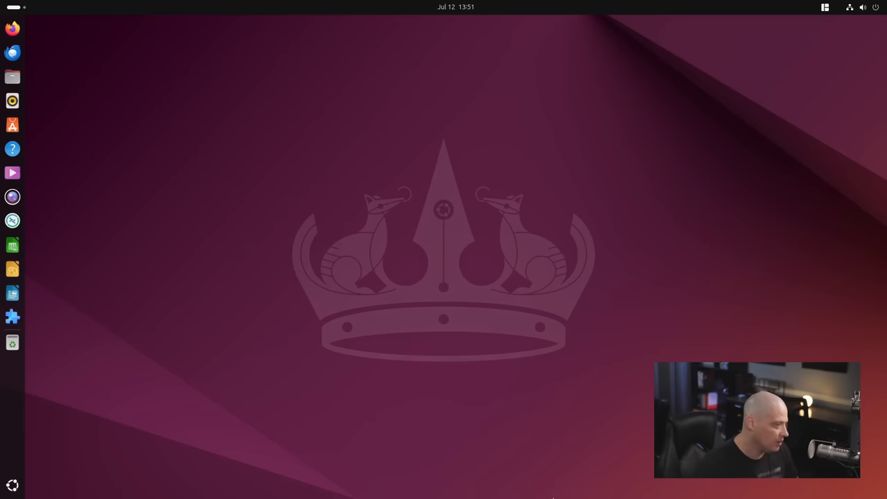
{"action": "mouse_move", "coordinate": [518, 469]}
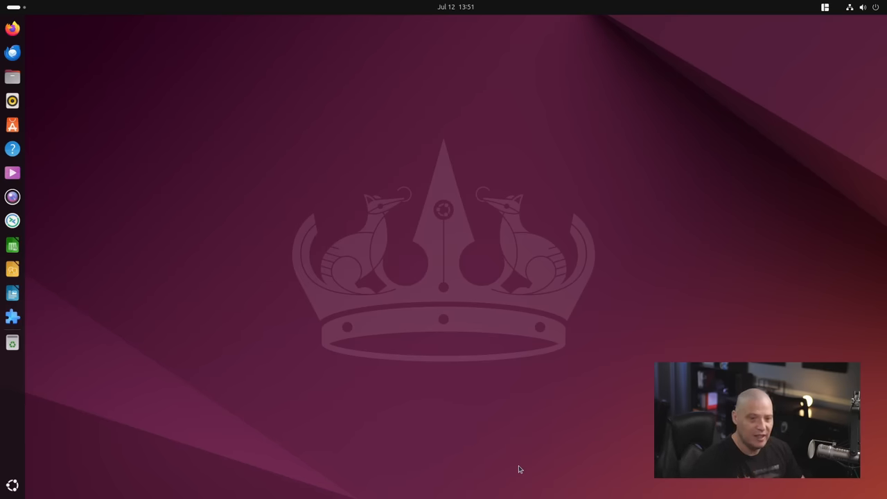
{"action": "mouse_move", "coordinate": [413, 328]}
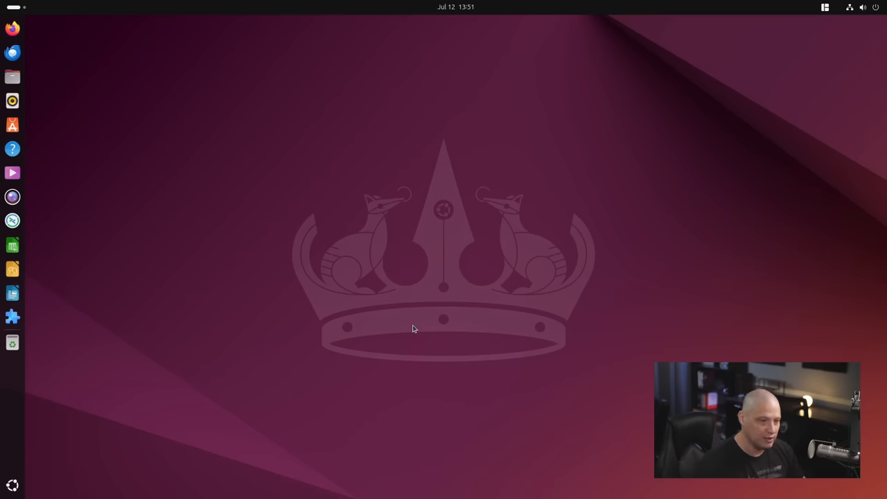
{"action": "mouse_move", "coordinate": [635, 485]}
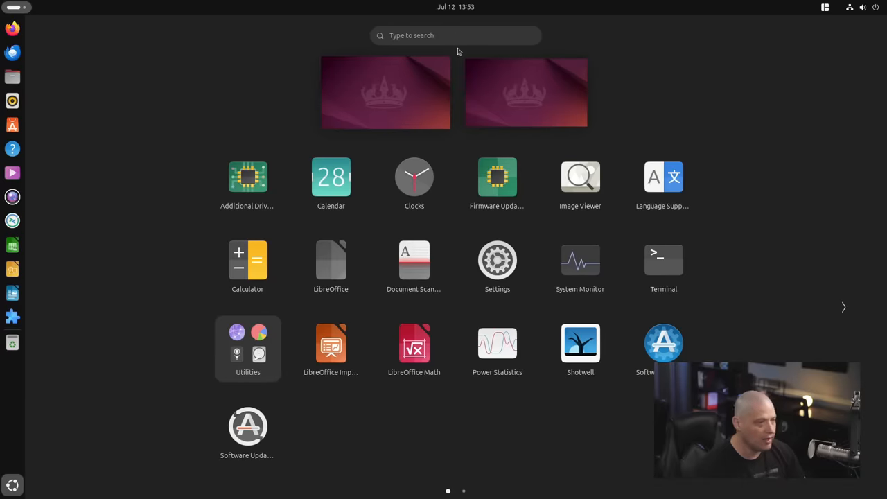
{"action": "mouse_move", "coordinate": [383, 51]}
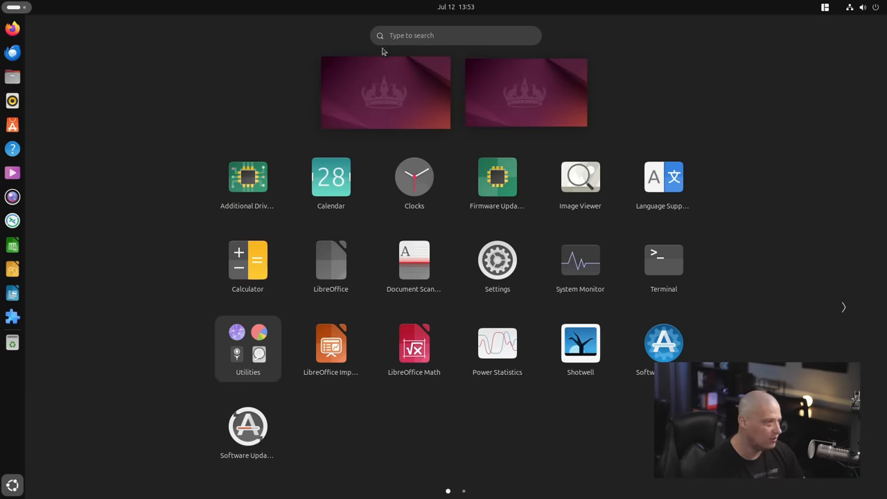
{"action": "mouse_move", "coordinate": [435, 432]}
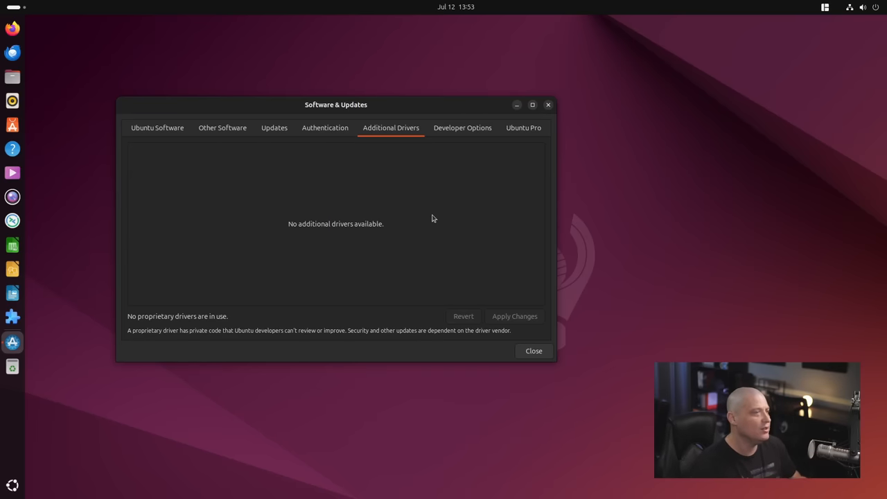
{"action": "mouse_move", "coordinate": [309, 226]}
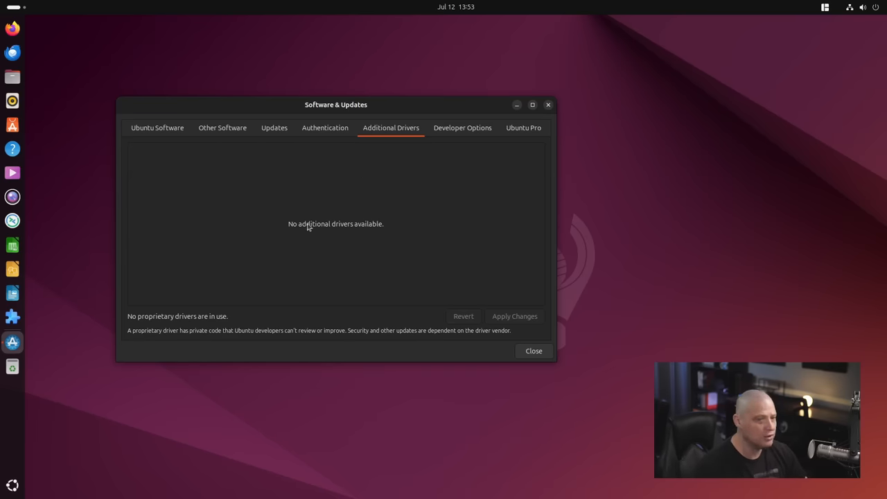
{"action": "mouse_move", "coordinate": [291, 233]}
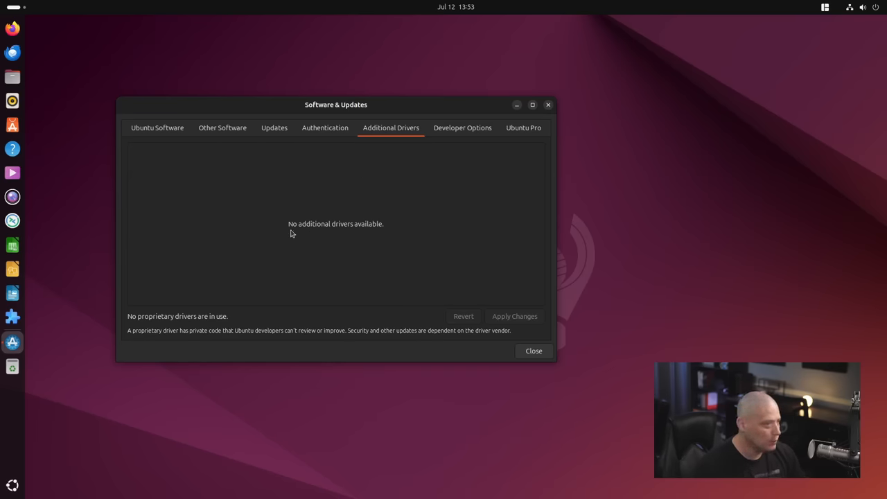
{"action": "mouse_move", "coordinate": [266, 235]}
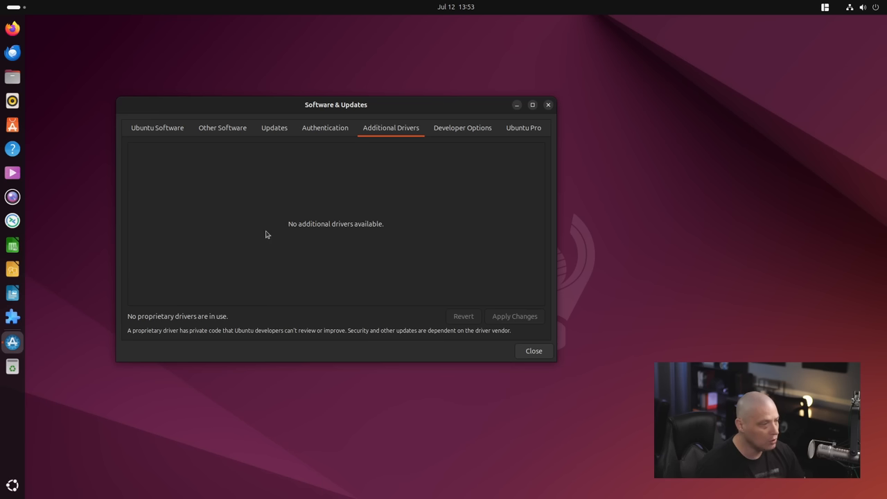
{"action": "mouse_move", "coordinate": [315, 238]}
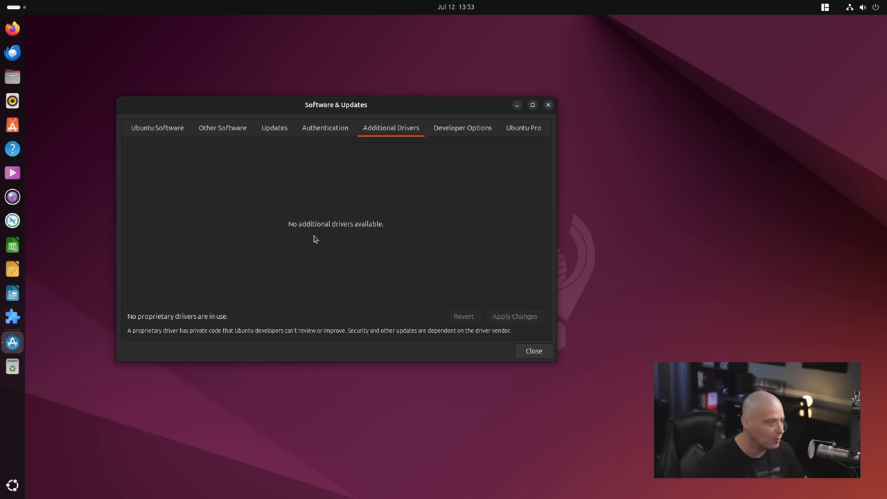
{"action": "mouse_move", "coordinate": [344, 244]}
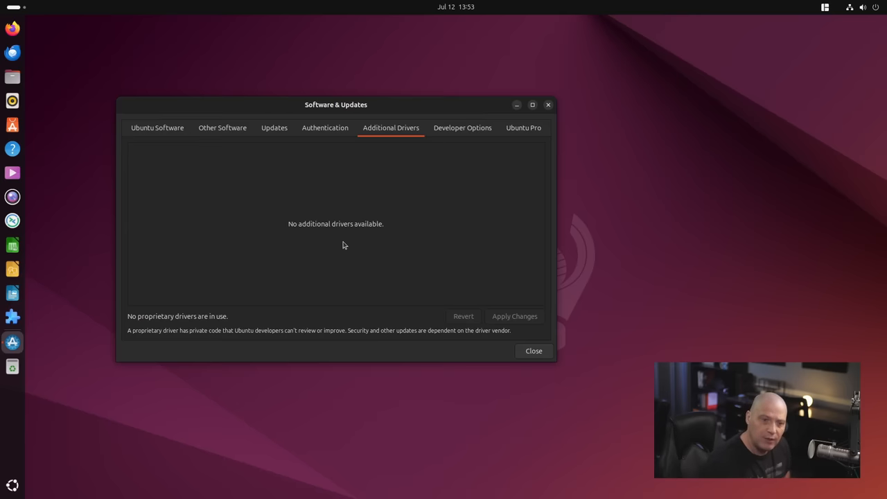
{"action": "mouse_move", "coordinate": [510, 313]}
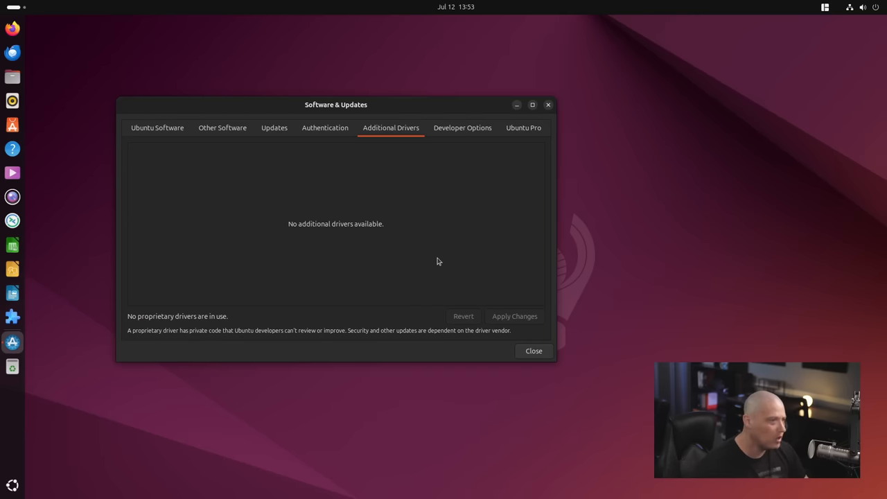
{"action": "mouse_move", "coordinate": [400, 173]}
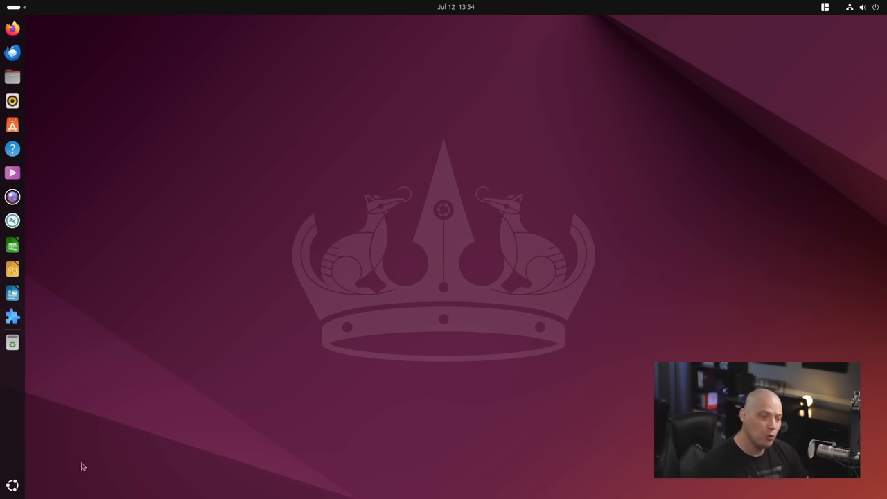
{"action": "mouse_move", "coordinate": [211, 459]}
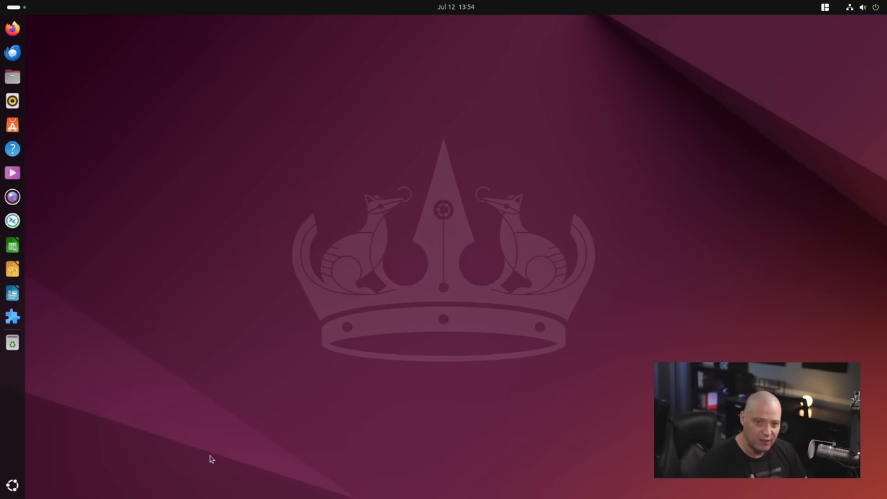
{"action": "mouse_move", "coordinate": [208, 471]}
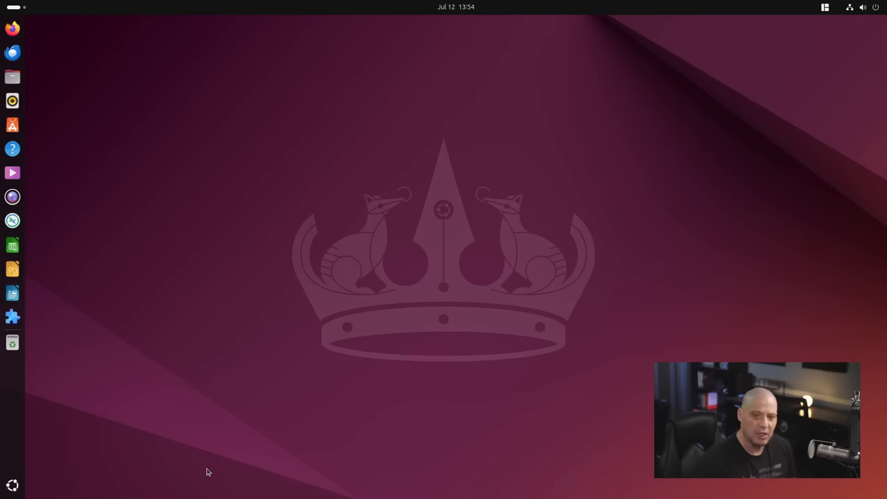
{"action": "mouse_move", "coordinate": [190, 470]}
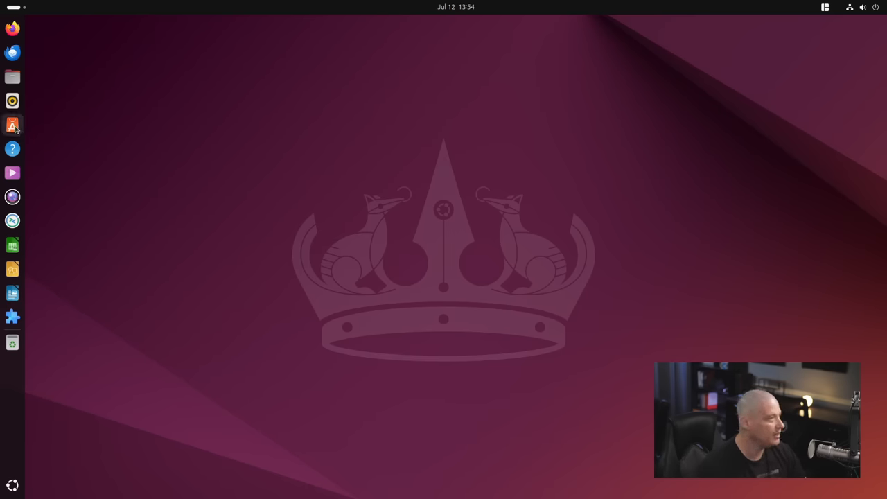
Step: Search the App Center for vlc and view all results
{"action": "left_click", "coordinate": [13, 125]}
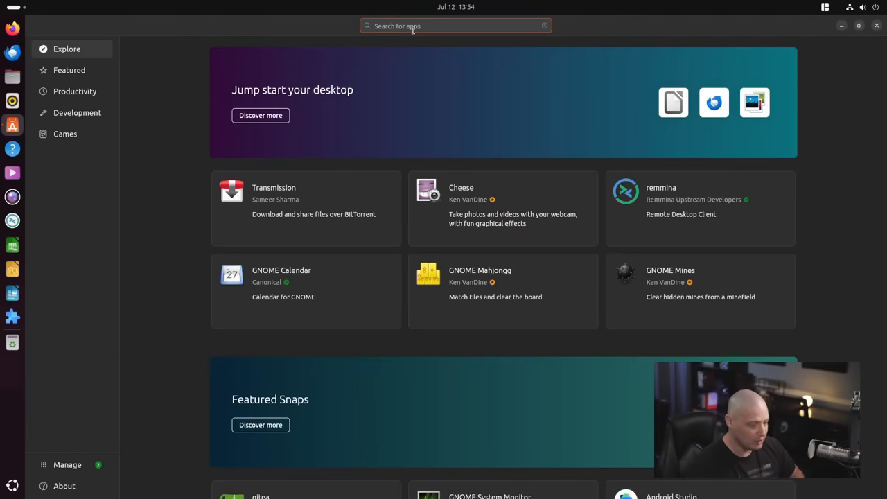
{"action": "type", "text": "vlc"}
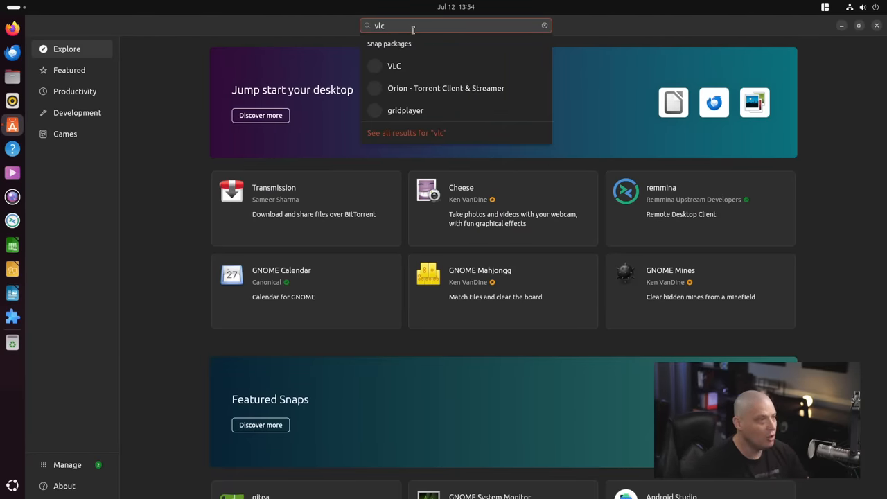
{"action": "left_click", "coordinate": [406, 133]}
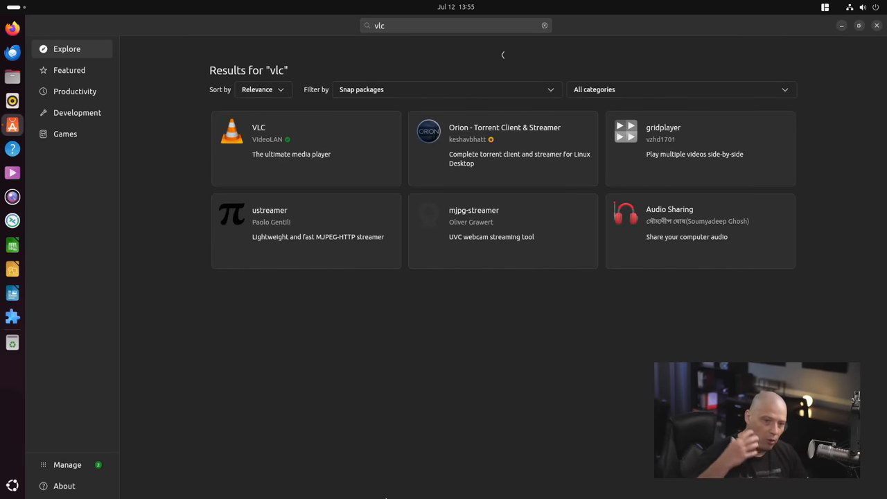
{"action": "mouse_move", "coordinate": [308, 213]}
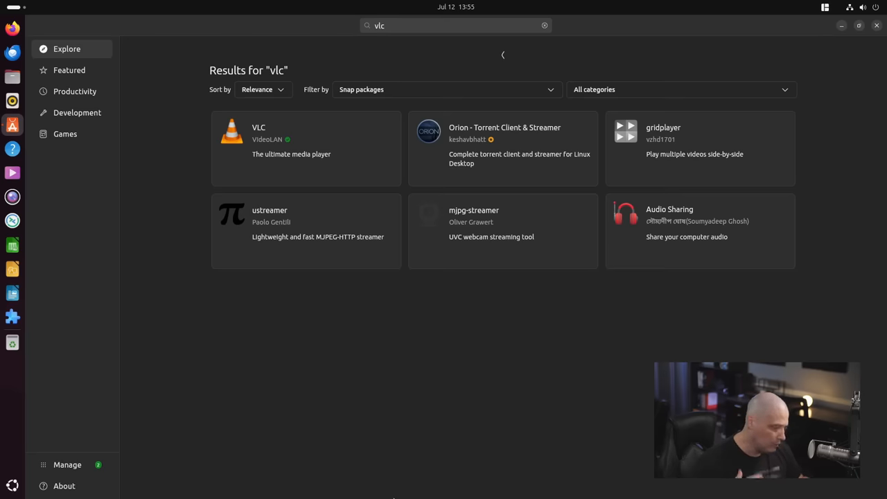
{"action": "mouse_move", "coordinate": [489, 394]}
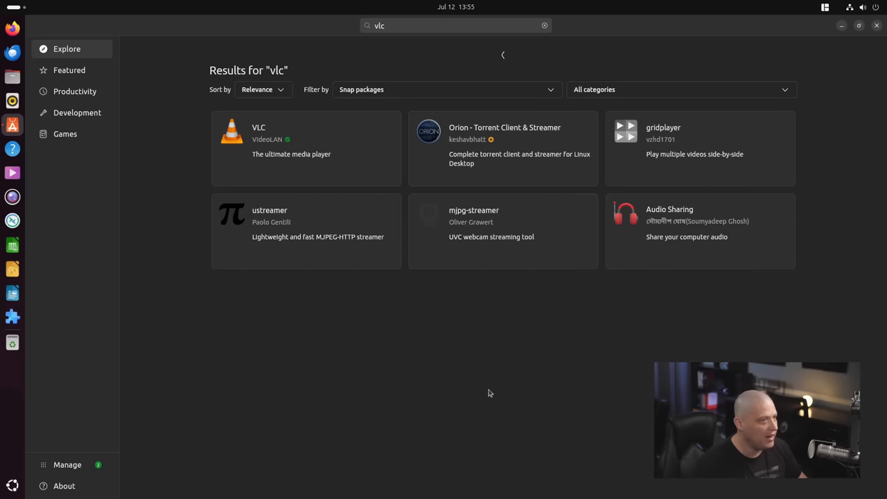
{"action": "mouse_move", "coordinate": [390, 56]}
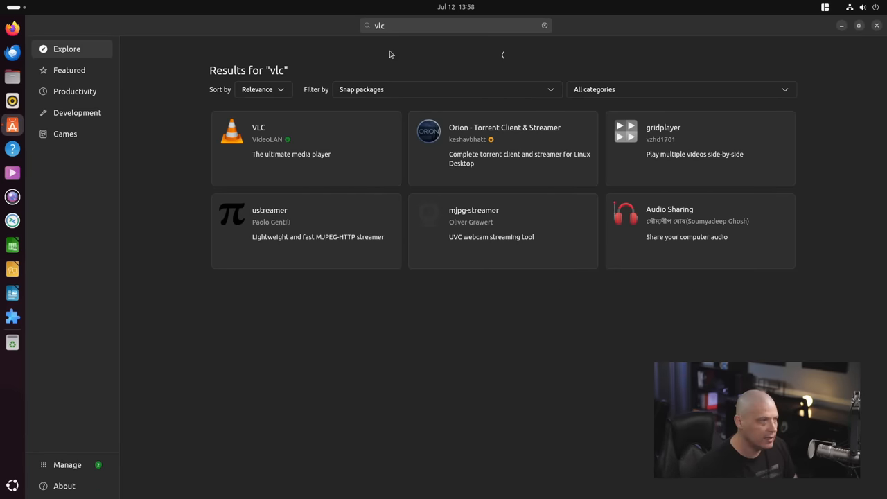
Step: Change the search to ttf-mscorefonts-installer, then close the store
{"action": "left_click", "coordinate": [457, 25]}
{"action": "type", "text": "ttf-mscorefonts"}
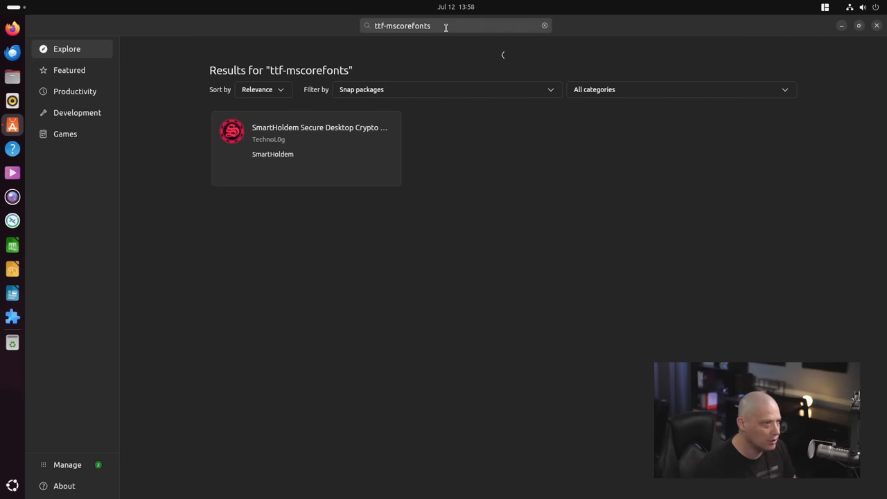
{"action": "type", "text": "-installer"}
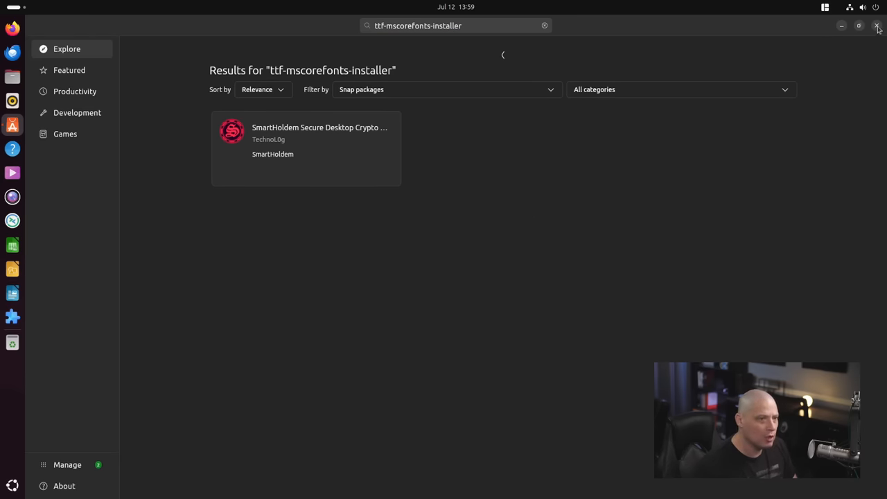
{"action": "left_click", "coordinate": [876, 26]}
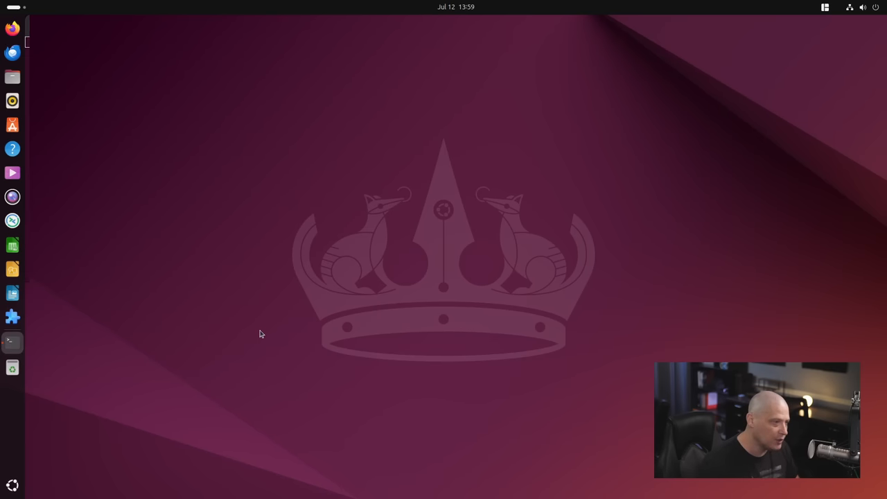
Step: Run sudo apt install ttf-mscorefonts-installer in a maximized terminal
{"action": "left_click", "coordinate": [11, 341]}
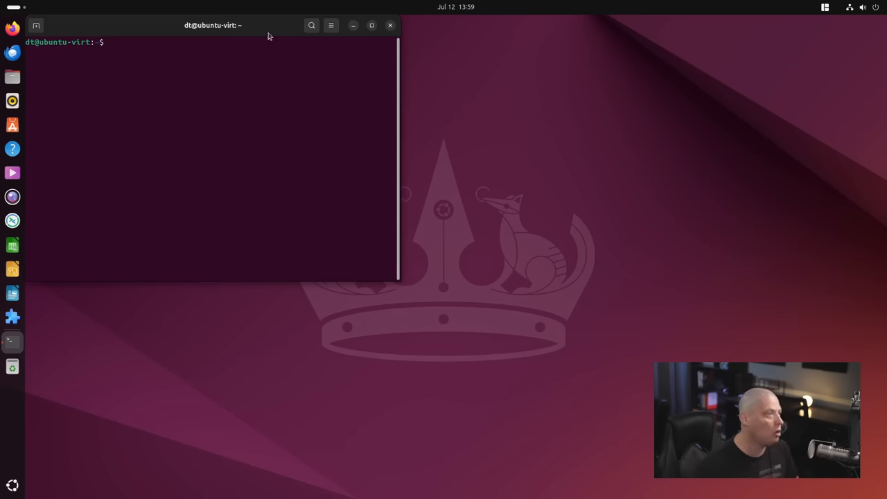
{"action": "left_click", "coordinate": [372, 25]}
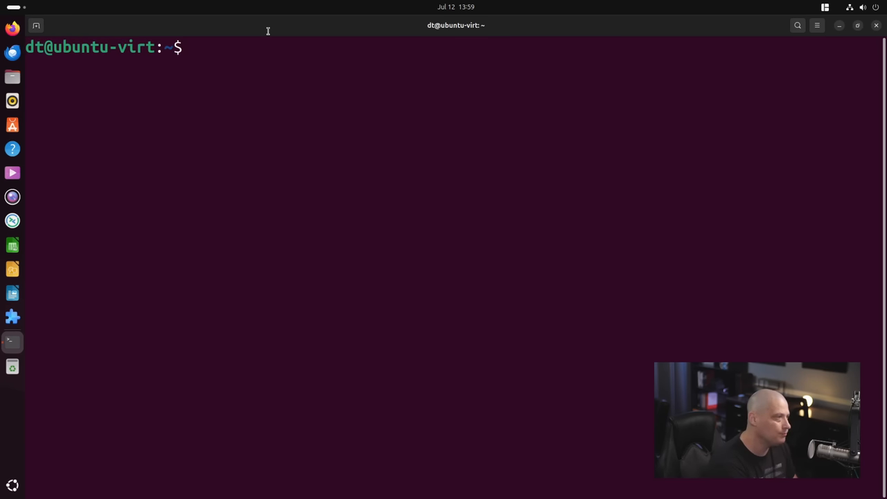
{"action": "type", "text": "sudo apt i"}
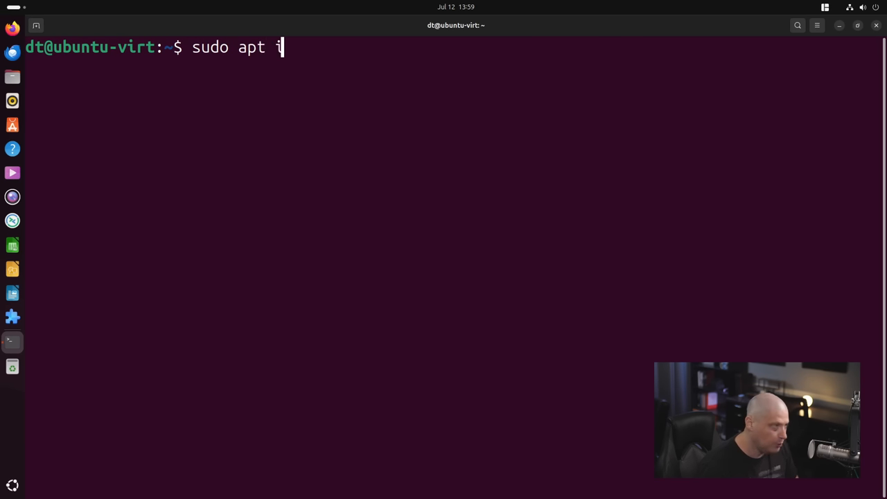
{"action": "type", "text": "nstall"}
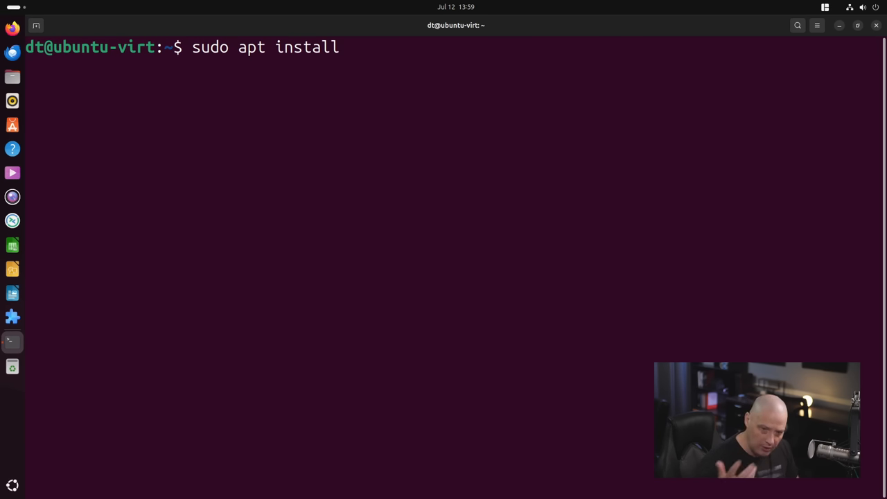
{"action": "type", "text": "ttf-ms"}
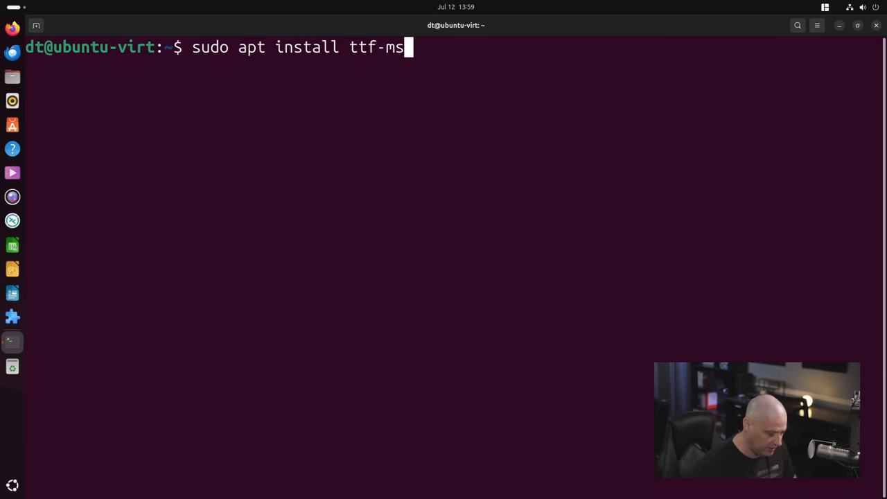
{"action": "type", "text": "corefonts-inst"}
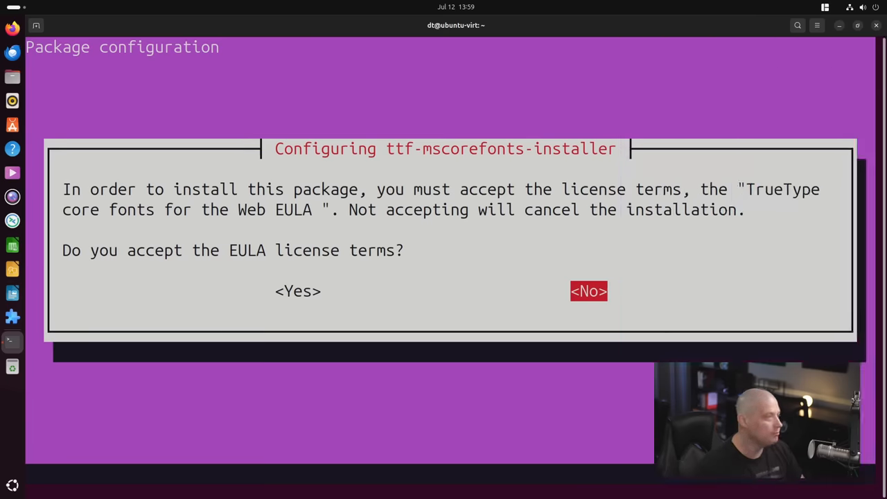
Step: Accept the core fonts EULA and close the terminal once installation finishes
{"action": "left_click", "coordinate": [297, 291]}
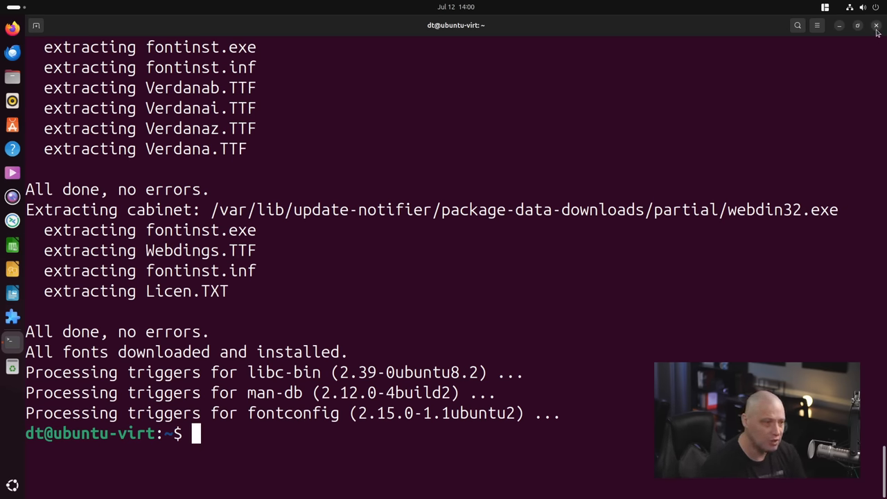
{"action": "left_click", "coordinate": [874, 25]}
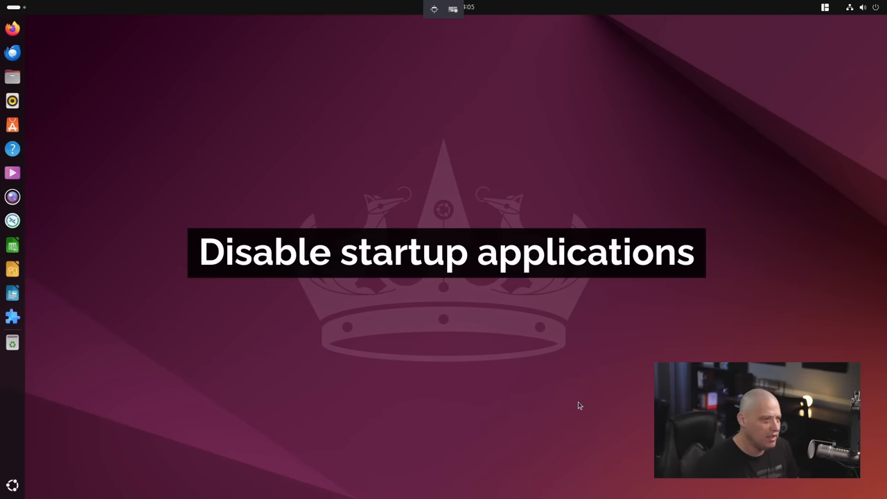
{"action": "mouse_move", "coordinate": [549, 330]}
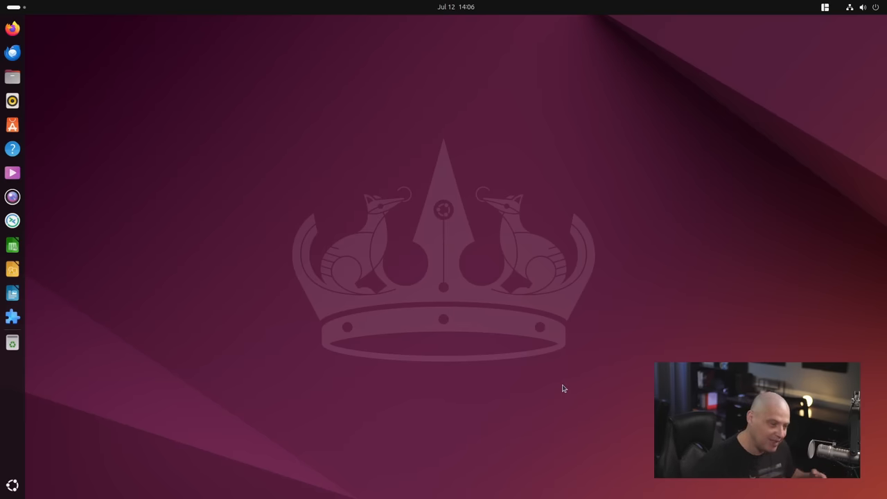
{"action": "mouse_move", "coordinate": [850, 36]}
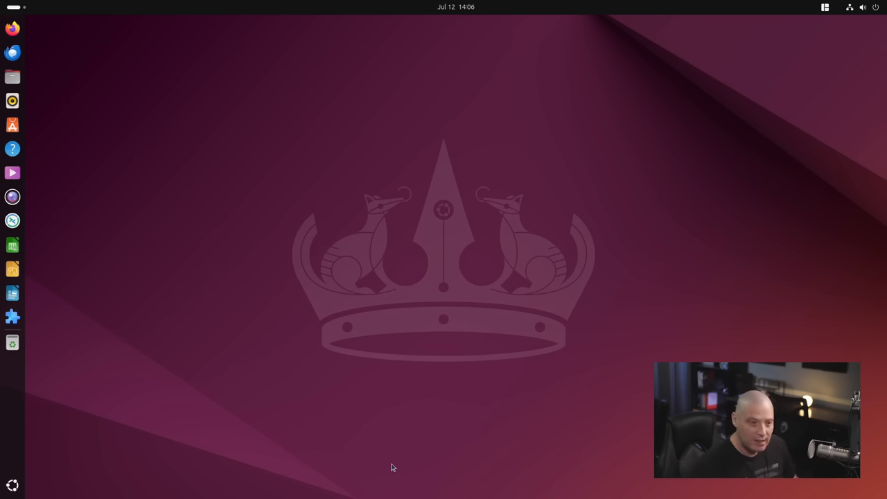
{"action": "mouse_move", "coordinate": [262, 255]}
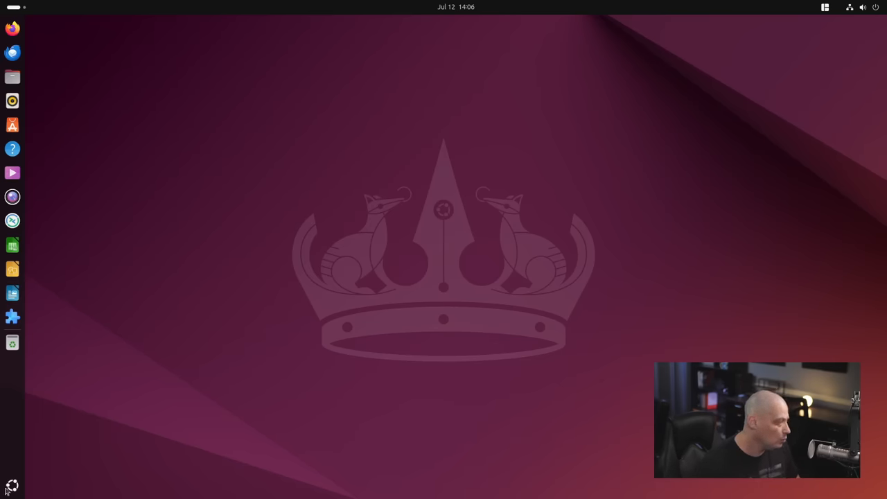
Step: Launch Tweaks from an Activities search, view its empty Startup Applications page and close it
{"action": "left_click", "coordinate": [11, 485]}
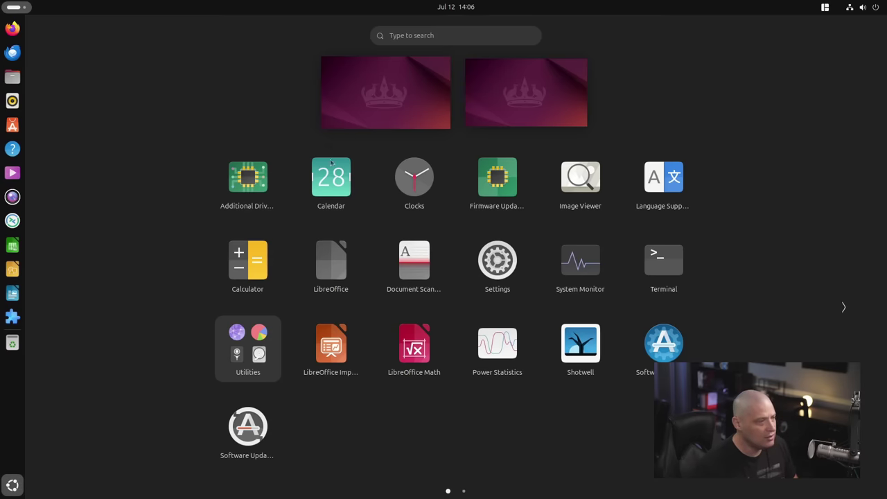
{"action": "type", "text": "te"}
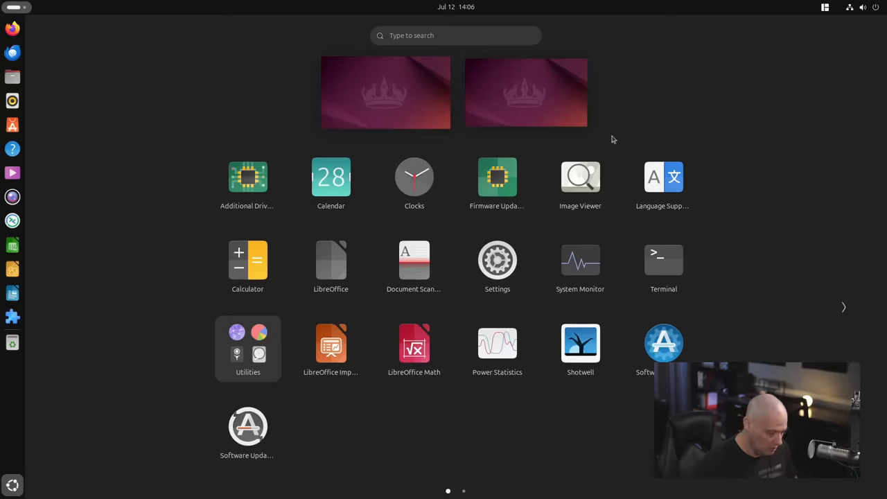
{"action": "type", "text": "tw"}
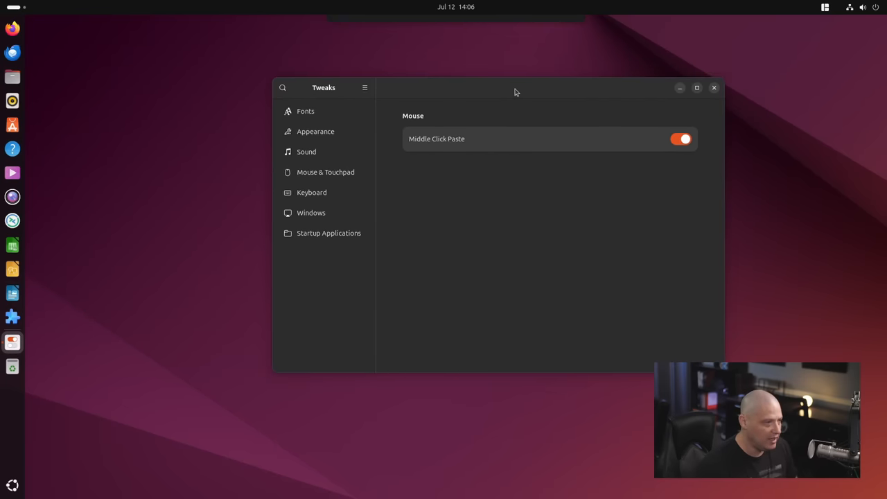
{"action": "mouse_move", "coordinate": [348, 259]}
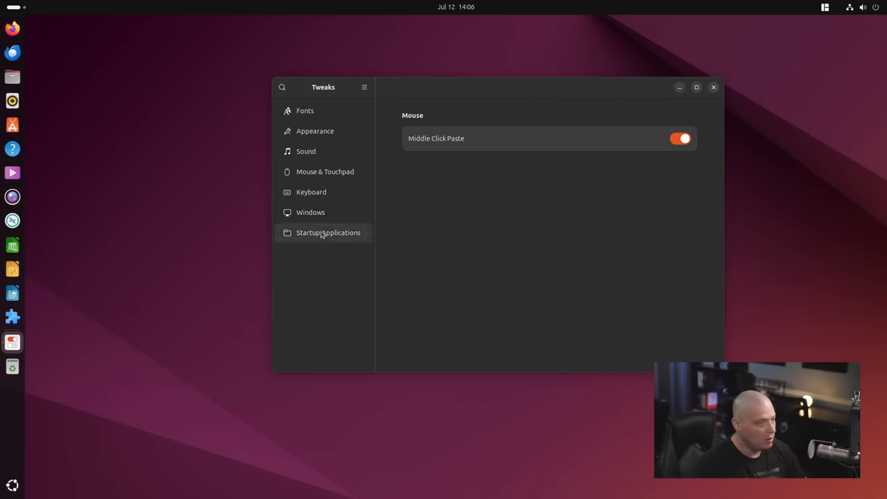
{"action": "left_click", "coordinate": [327, 233]}
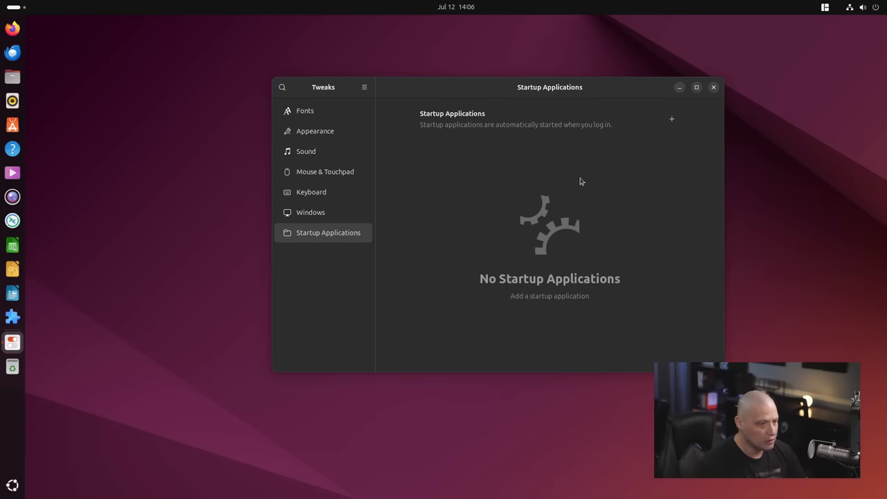
{"action": "mouse_move", "coordinate": [571, 266]}
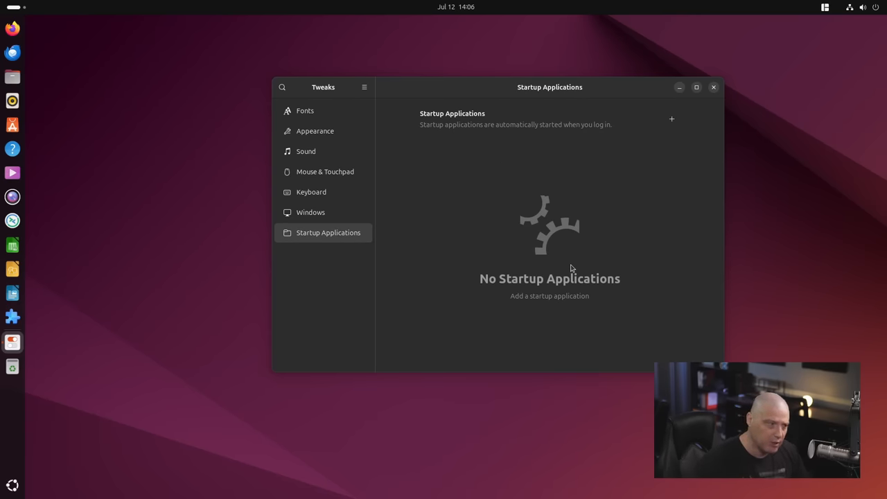
{"action": "left_click", "coordinate": [712, 86]}
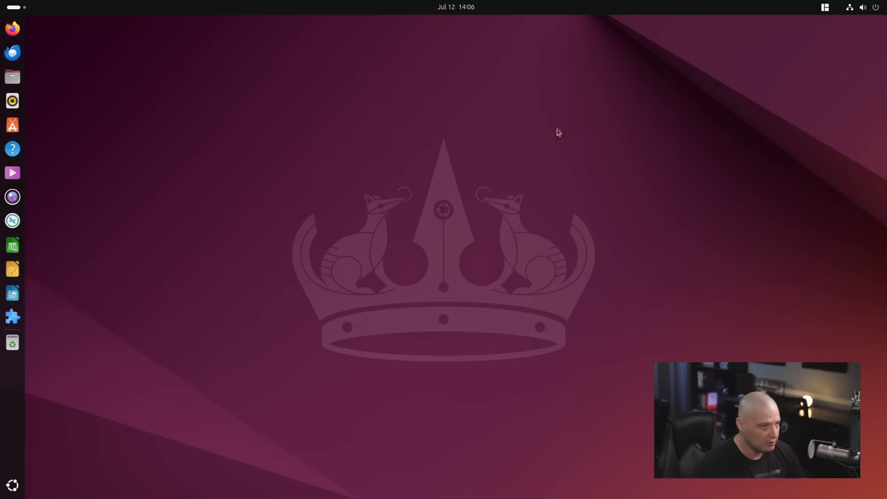
{"action": "mouse_move", "coordinate": [92, 111]}
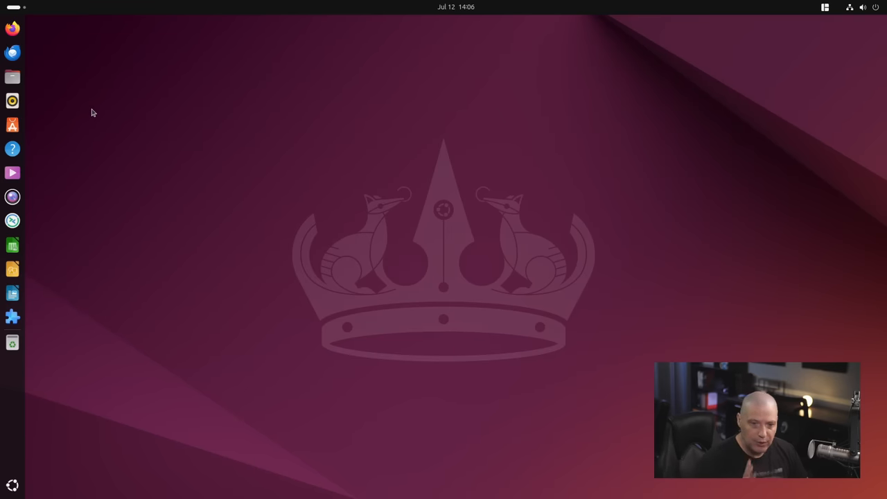
{"action": "mouse_move", "coordinate": [83, 108]}
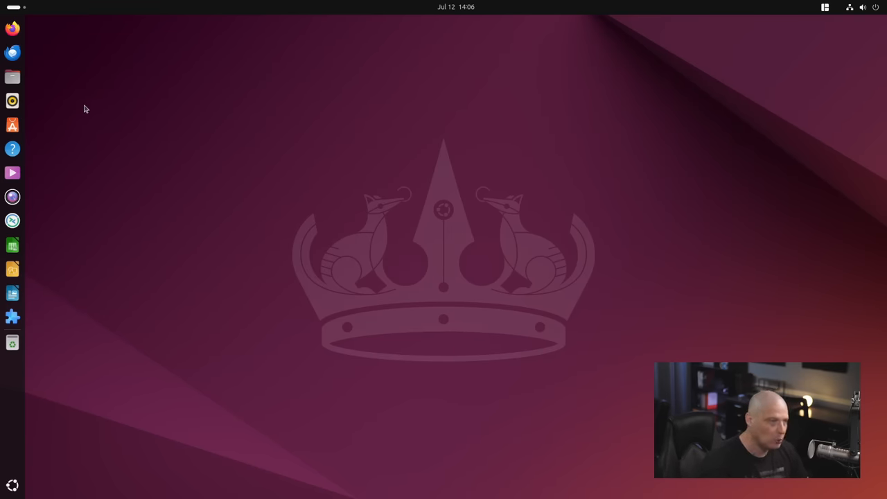
{"action": "mouse_move", "coordinate": [28, 84]}
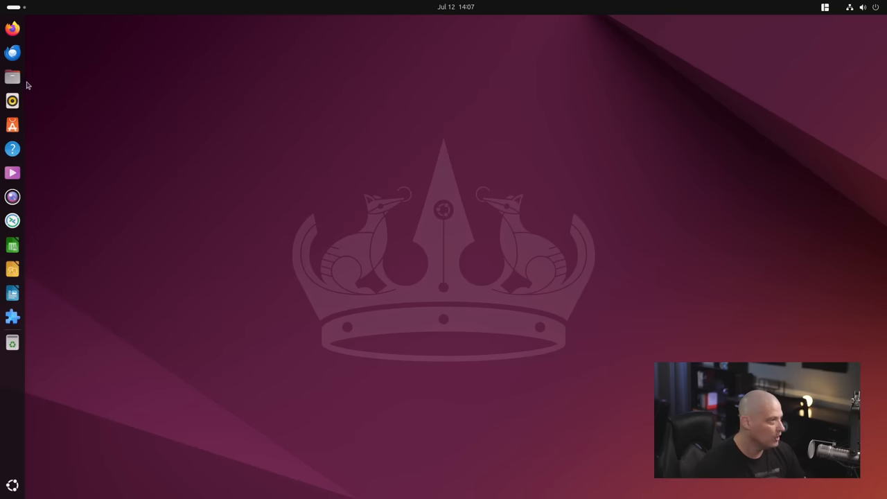
Step: Enable hidden files in Files and enter the .config folder in Home
{"action": "left_click", "coordinate": [12, 76]}
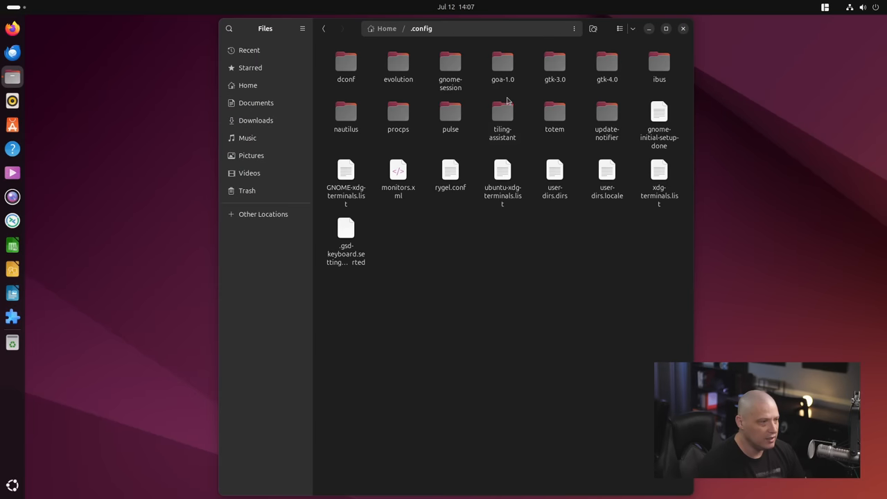
{"action": "left_click", "coordinate": [347, 66]}
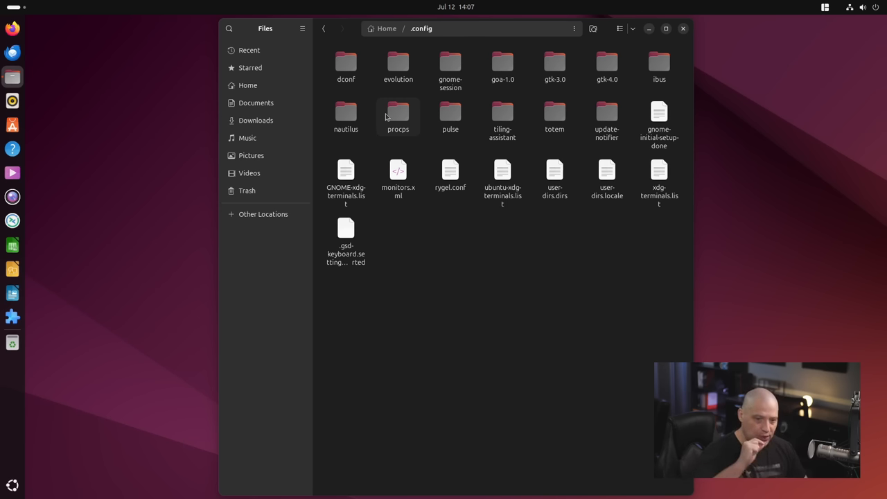
{"action": "mouse_move", "coordinate": [377, 222]}
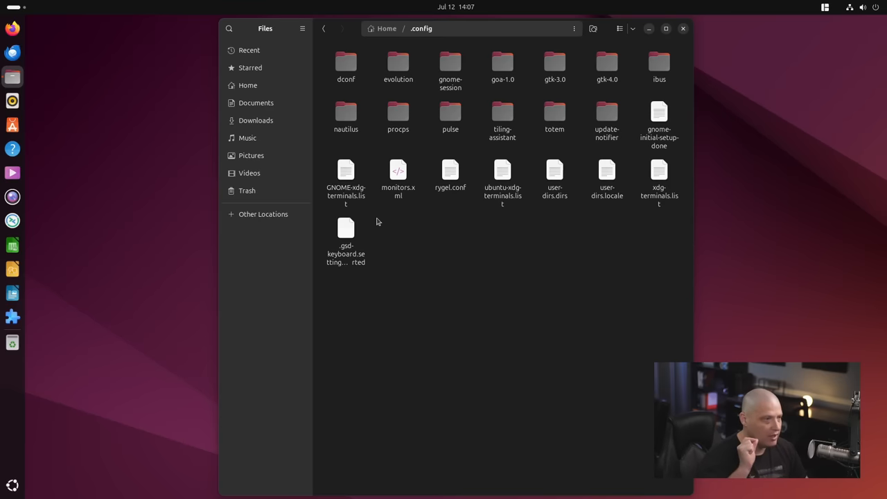
{"action": "left_click", "coordinate": [682, 28]}
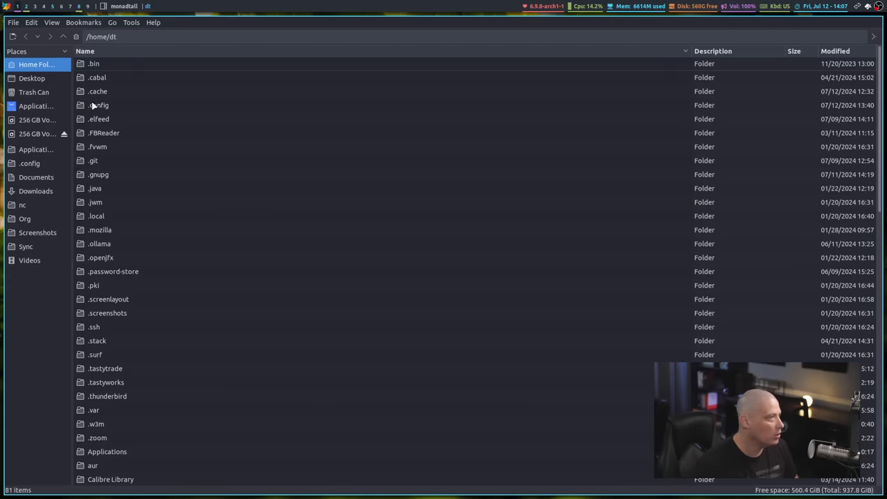
Step: Enter .config and its autostart folder holding the Nextcloud entry
{"action": "double_click", "coordinate": [100, 105]}
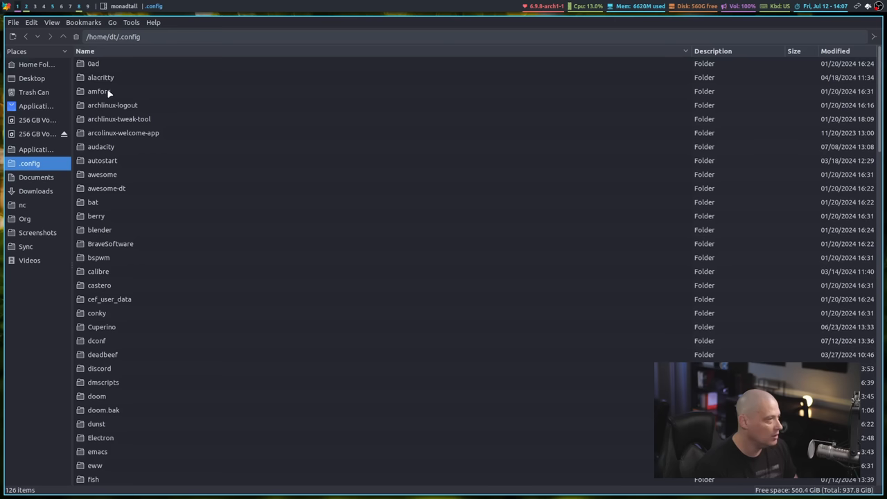
{"action": "double_click", "coordinate": [102, 161]}
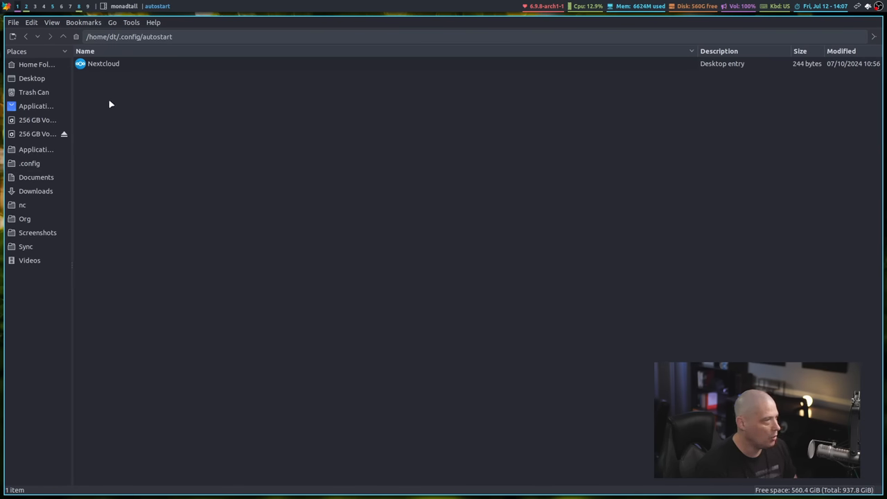
{"action": "mouse_move", "coordinate": [89, 95]}
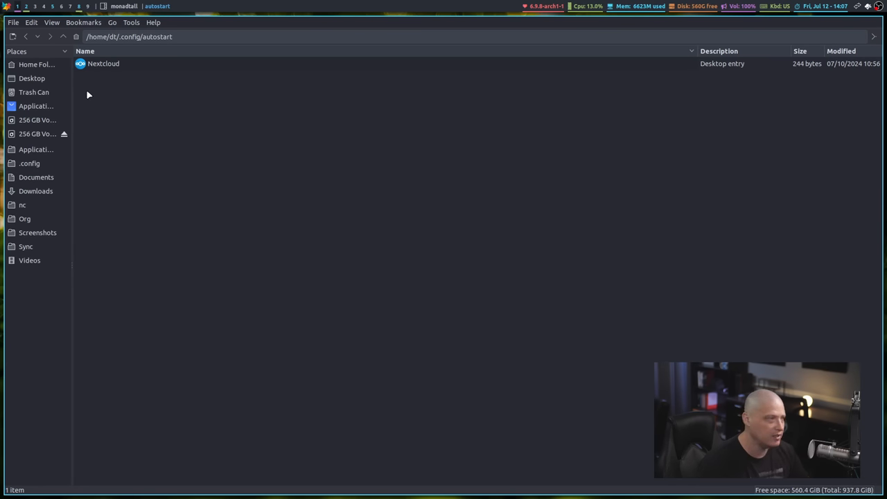
{"action": "mouse_move", "coordinate": [97, 87]}
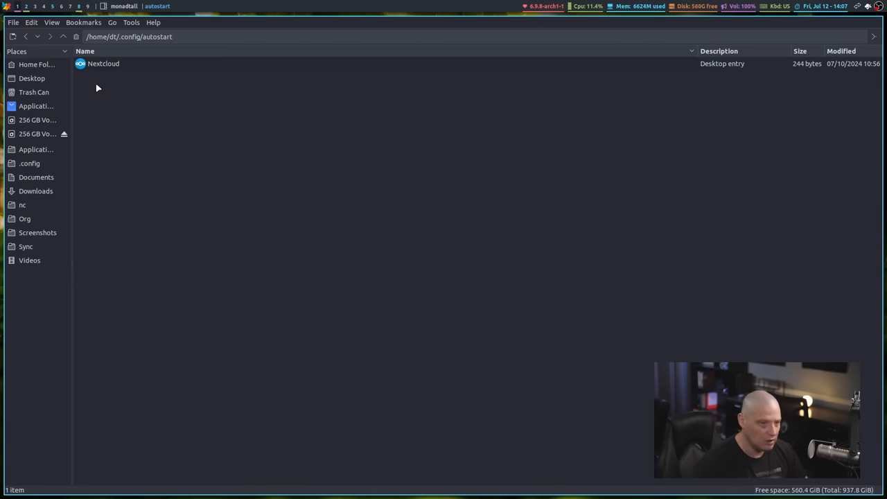
{"action": "mouse_move", "coordinate": [169, 120]}
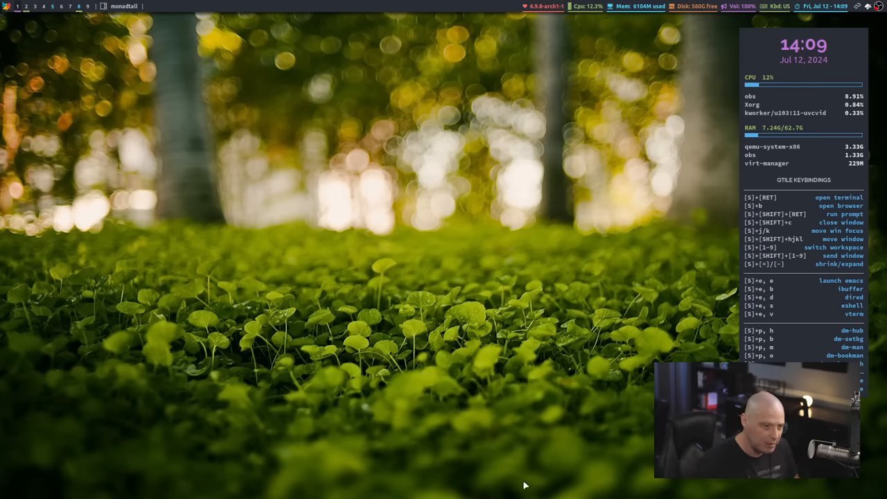
{"action": "mouse_move", "coordinate": [485, 463]}
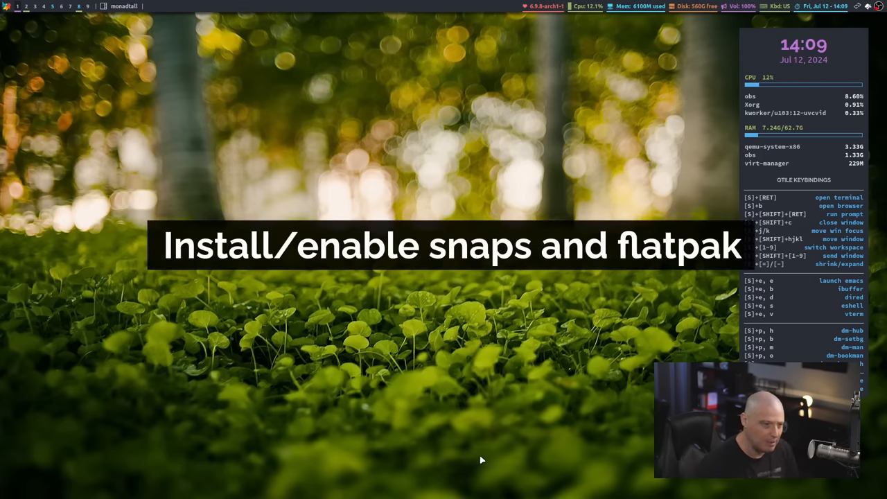
{"action": "mouse_move", "coordinate": [525, 484]}
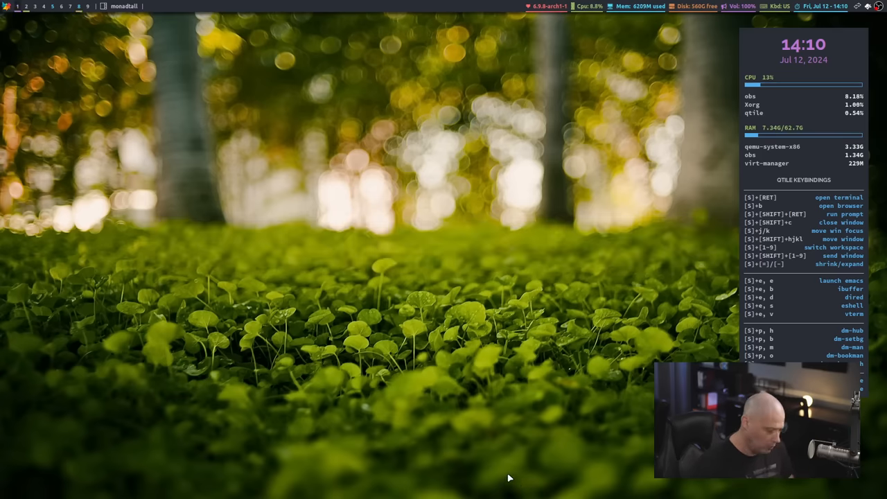
{"action": "key", "text": "Super+Return"}
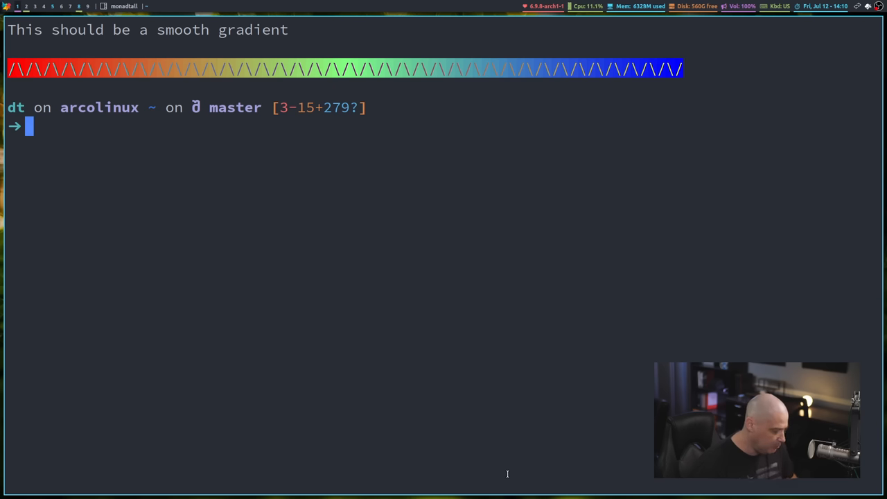
Step: Type the pacman command to install snapd and flatpak at the prompt
{"action": "type", "text": "sudo pacman -Rns zed-preview-bin"}
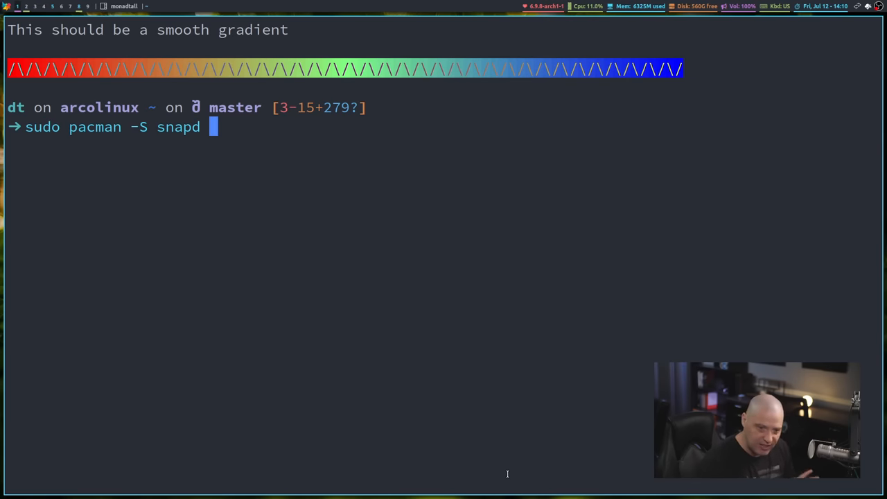
{"action": "type", "text": "flatp"}
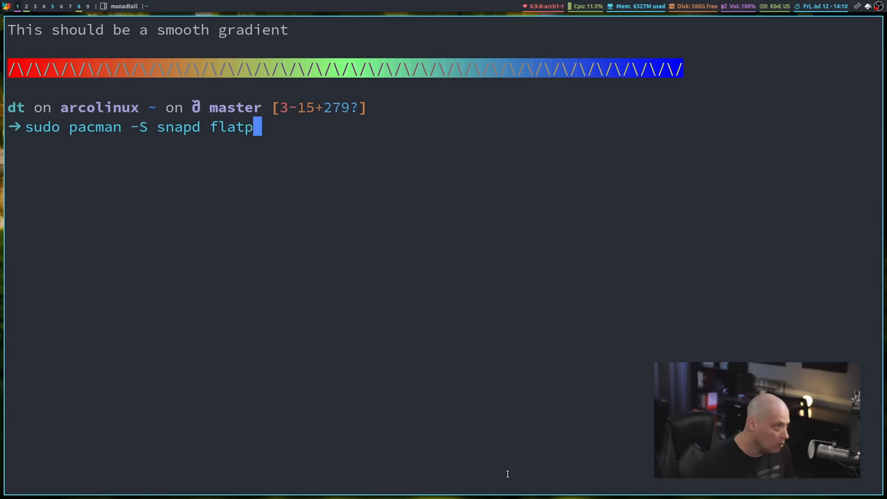
{"action": "type", "text": "ak"}
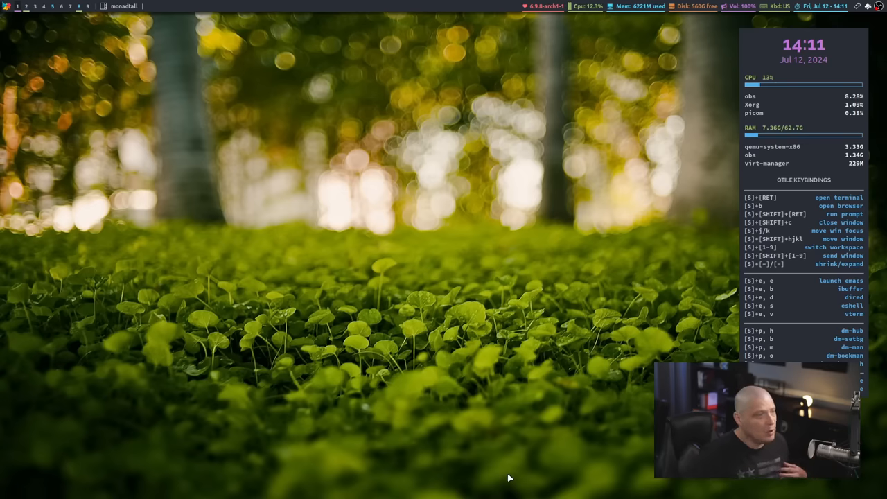
{"action": "mouse_move", "coordinate": [312, 435]}
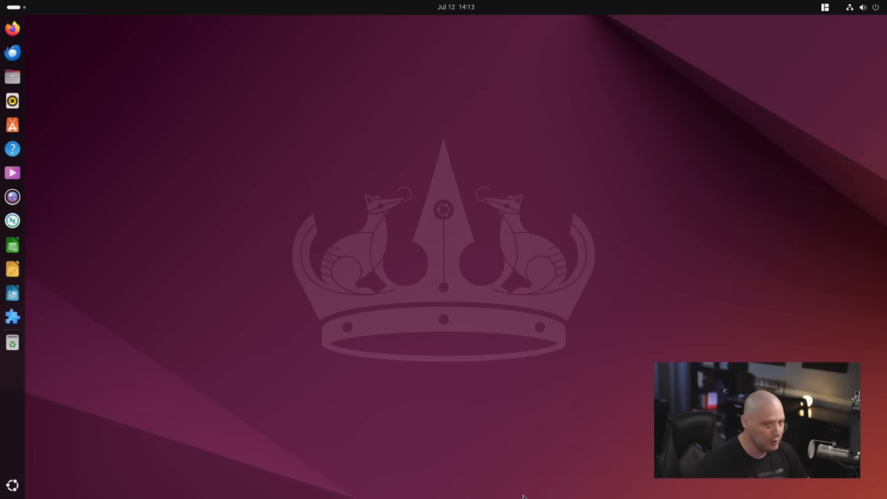
{"action": "mouse_move", "coordinate": [460, 456]}
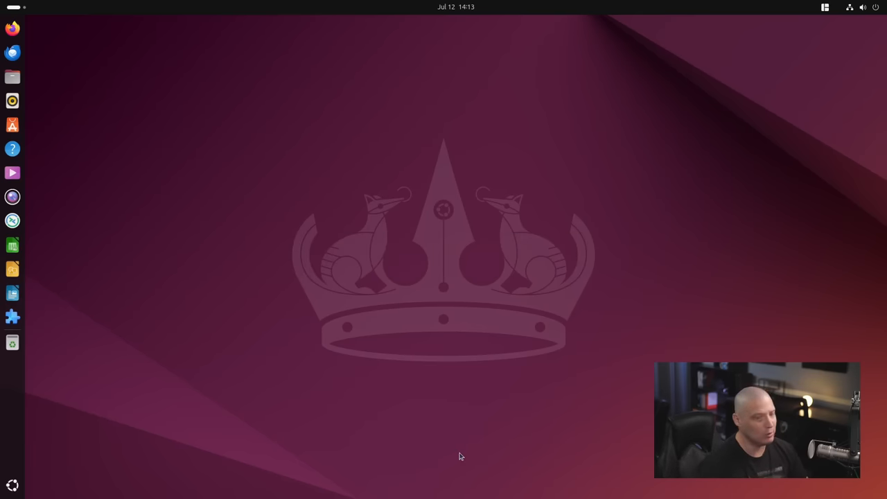
{"action": "mouse_move", "coordinate": [463, 450]}
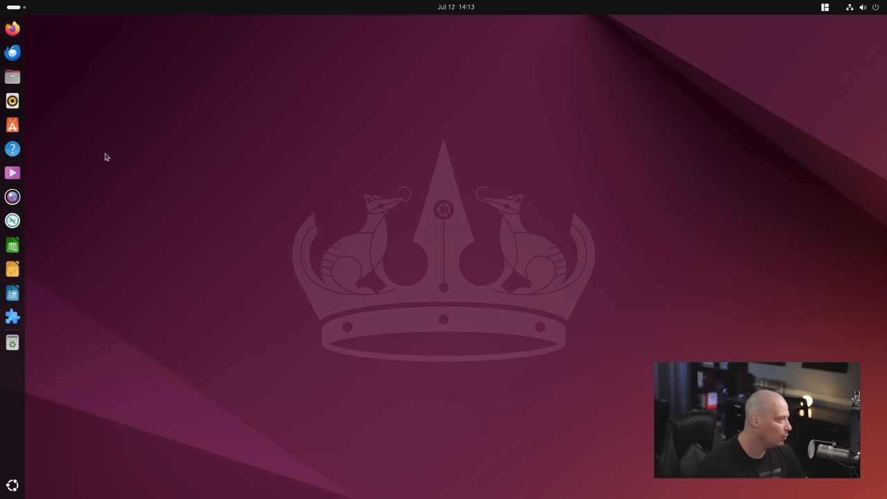
{"action": "mouse_move", "coordinate": [58, 294]}
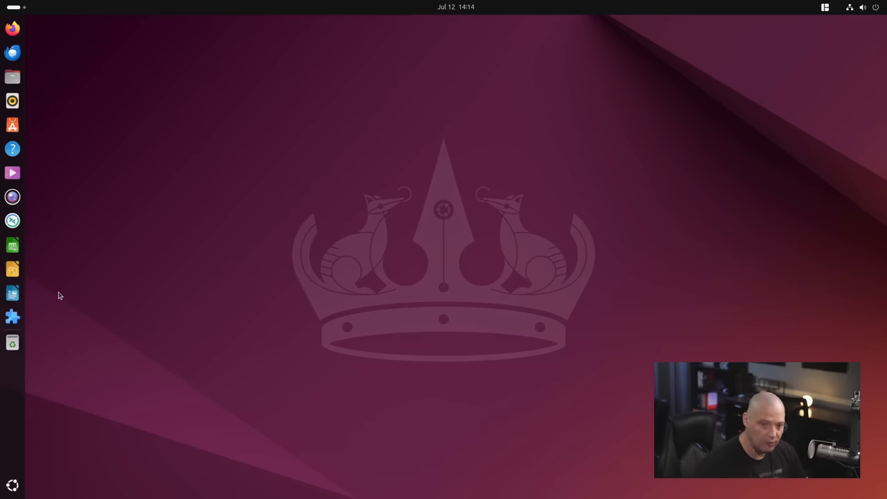
{"action": "mouse_move", "coordinate": [64, 294]}
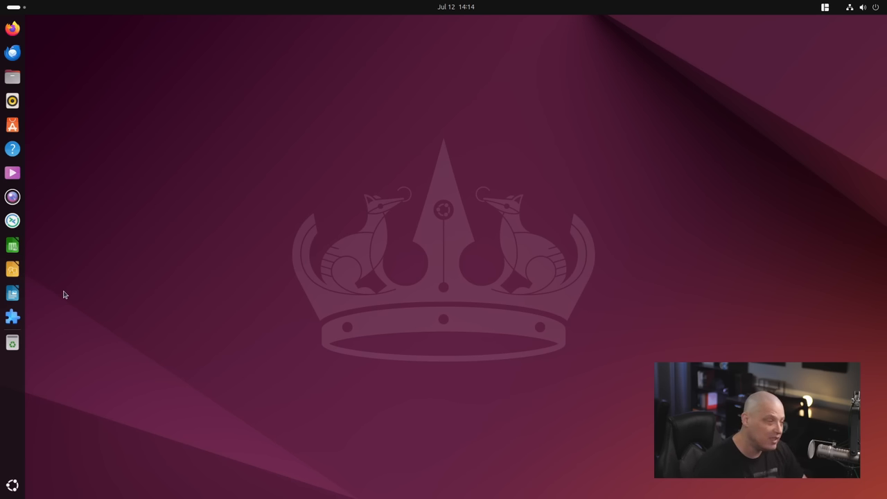
{"action": "mouse_move", "coordinate": [74, 424]}
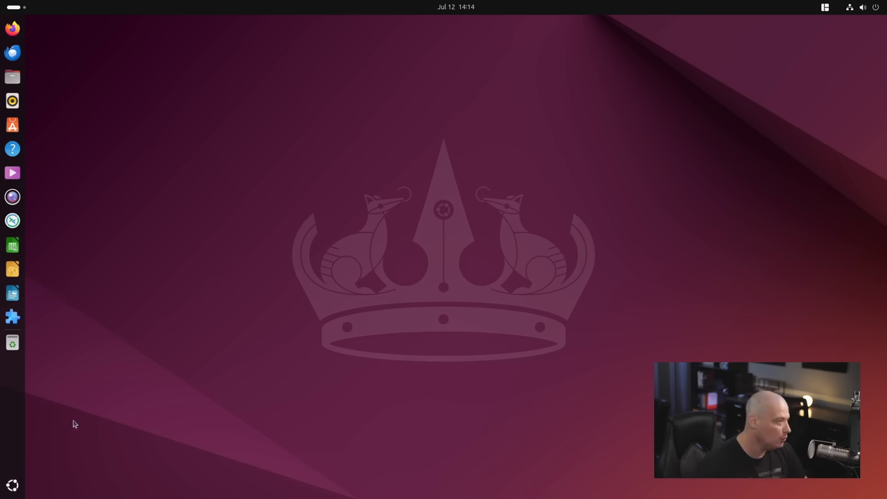
{"action": "type", "text": "st"}
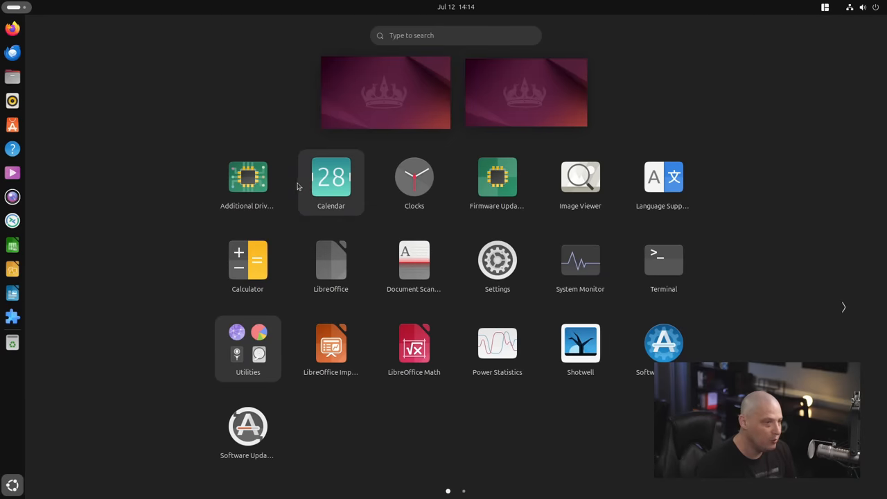
Step: Search the app overview for email after trying other terms
{"action": "type", "text": "lol"}
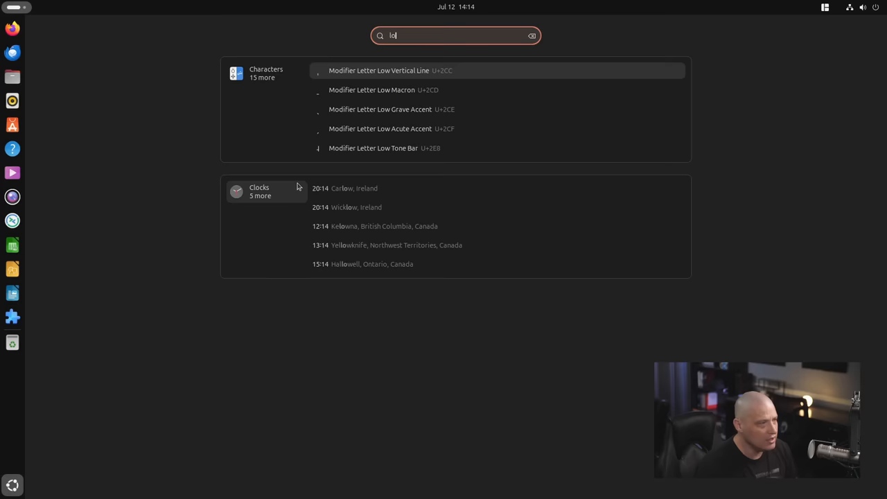
{"action": "type", "text": "alacr"}
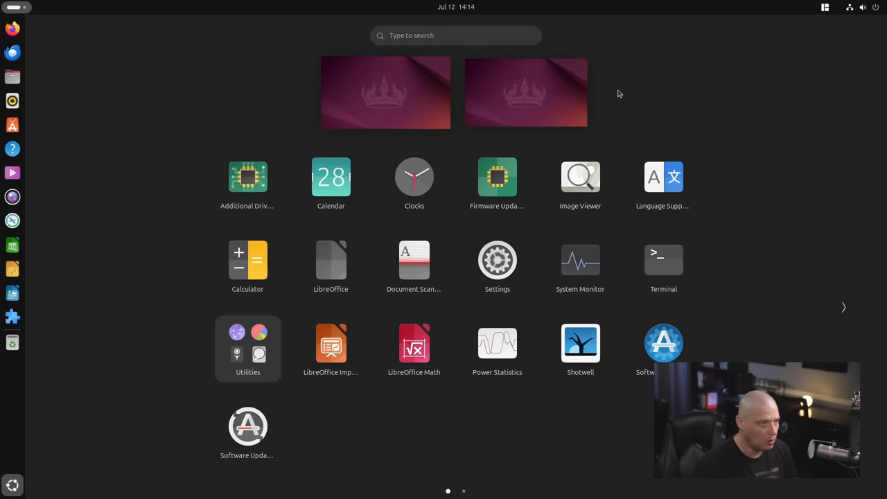
{"action": "mouse_move", "coordinate": [405, 47]}
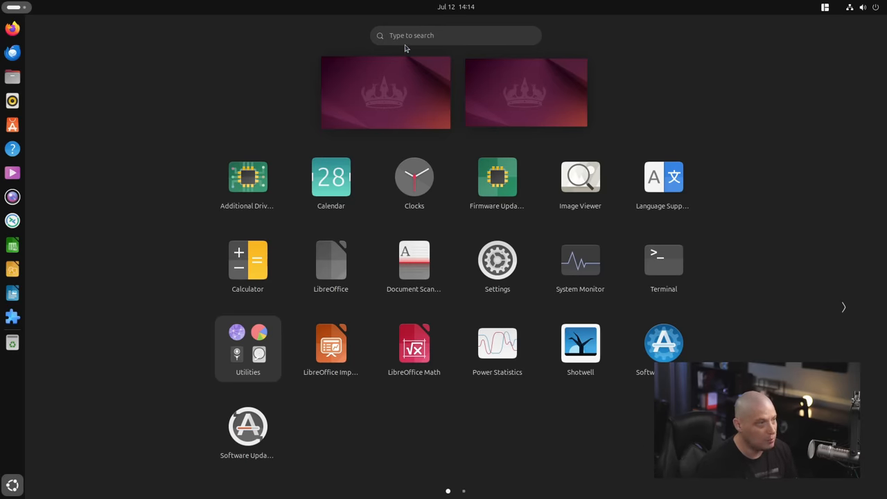
{"action": "type", "text": "emails"}
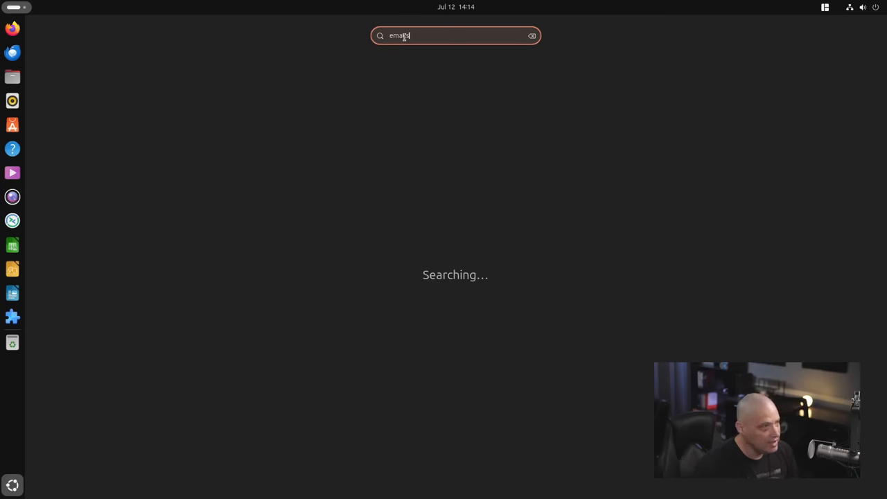